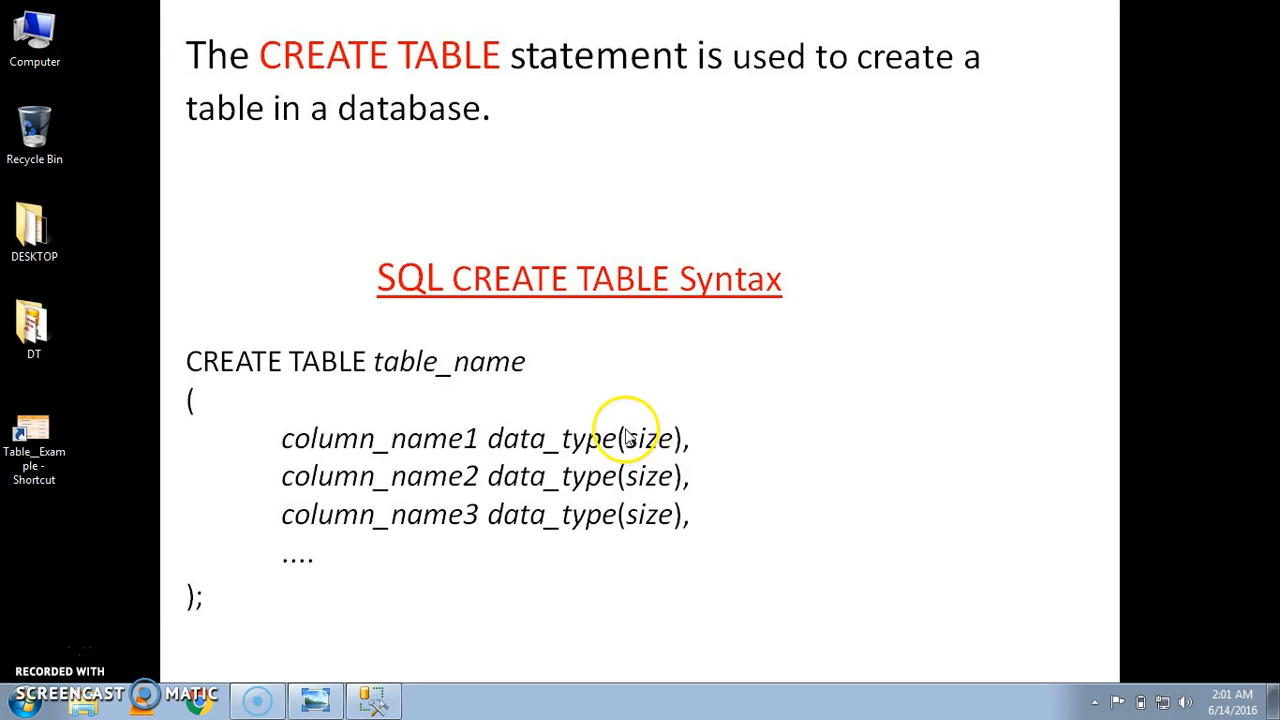
{"action": "mouse_move", "coordinate": [565, 360]}
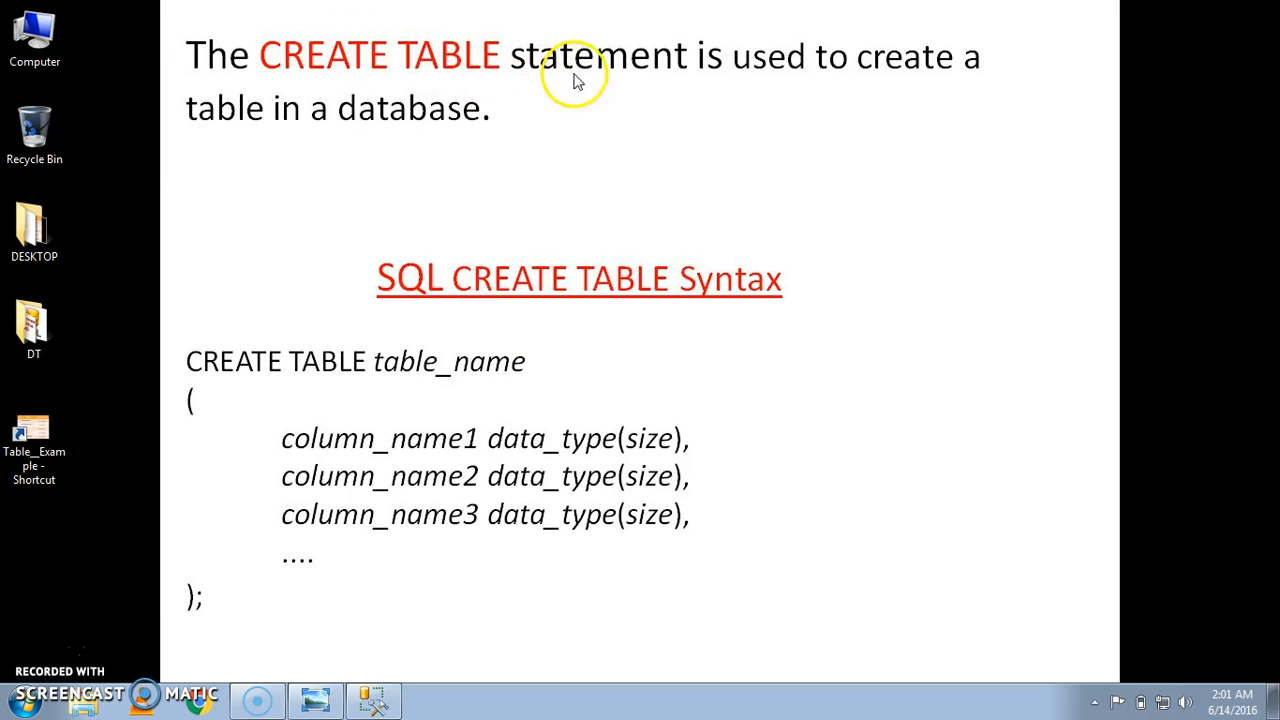
{"action": "mouse_move", "coordinate": [363, 130]}
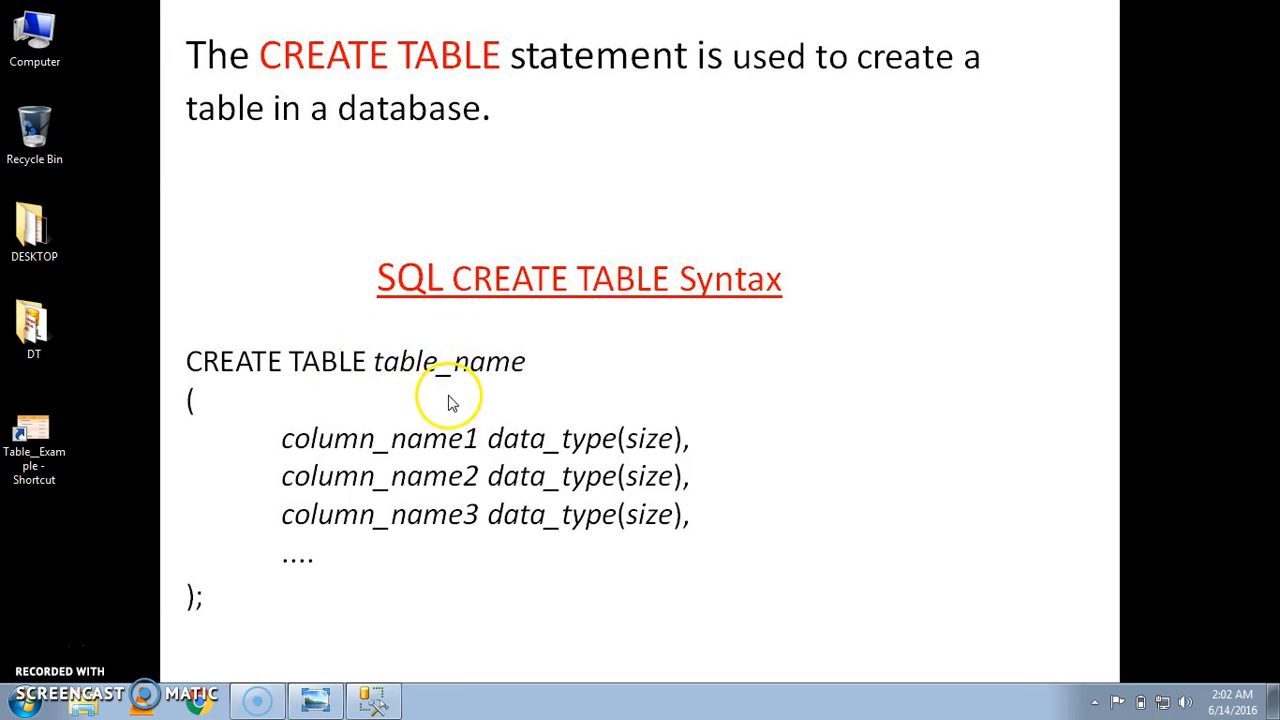
{"action": "mouse_move", "coordinate": [335, 458]}
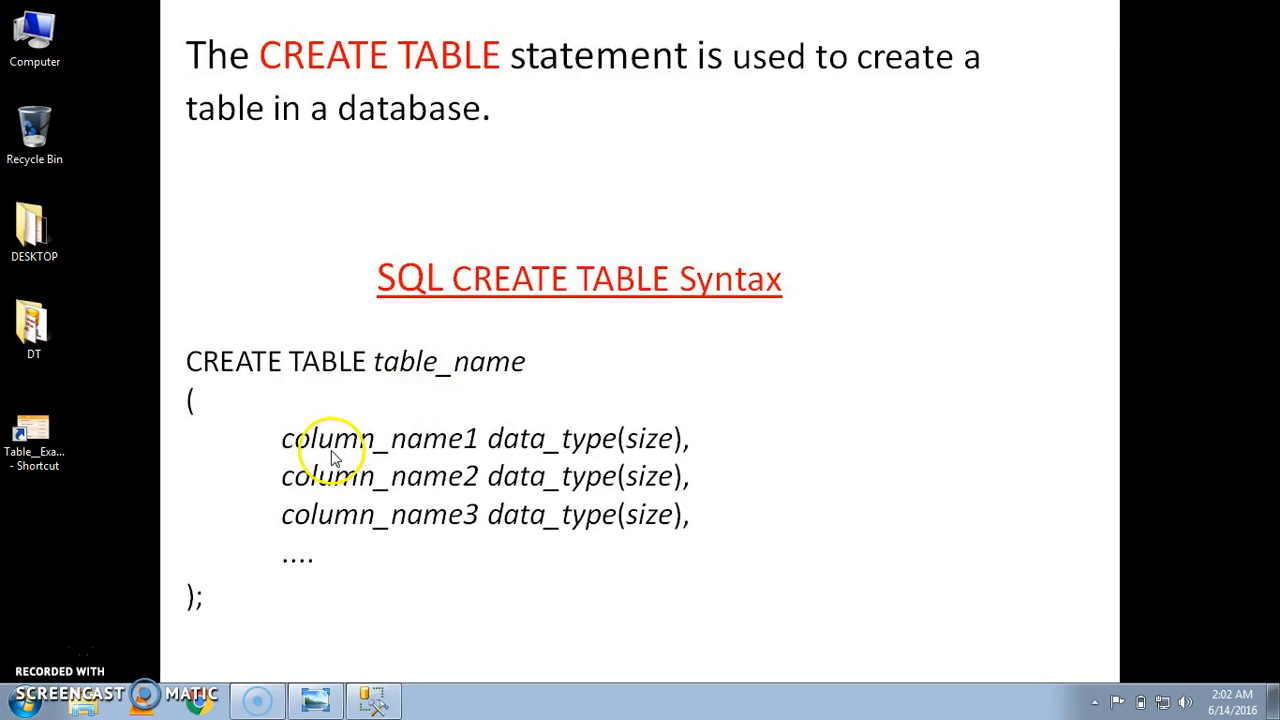
{"action": "mouse_move", "coordinate": [525, 455]}
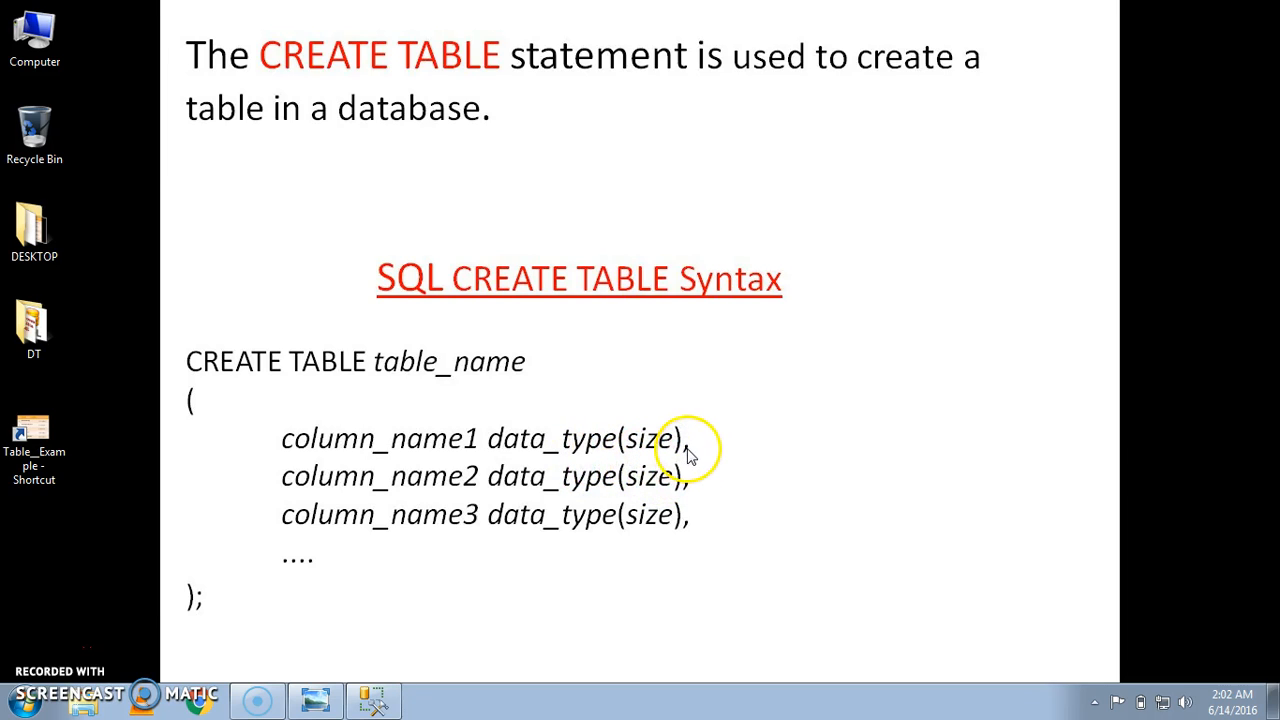
{"action": "mouse_move", "coordinate": [350, 498]}
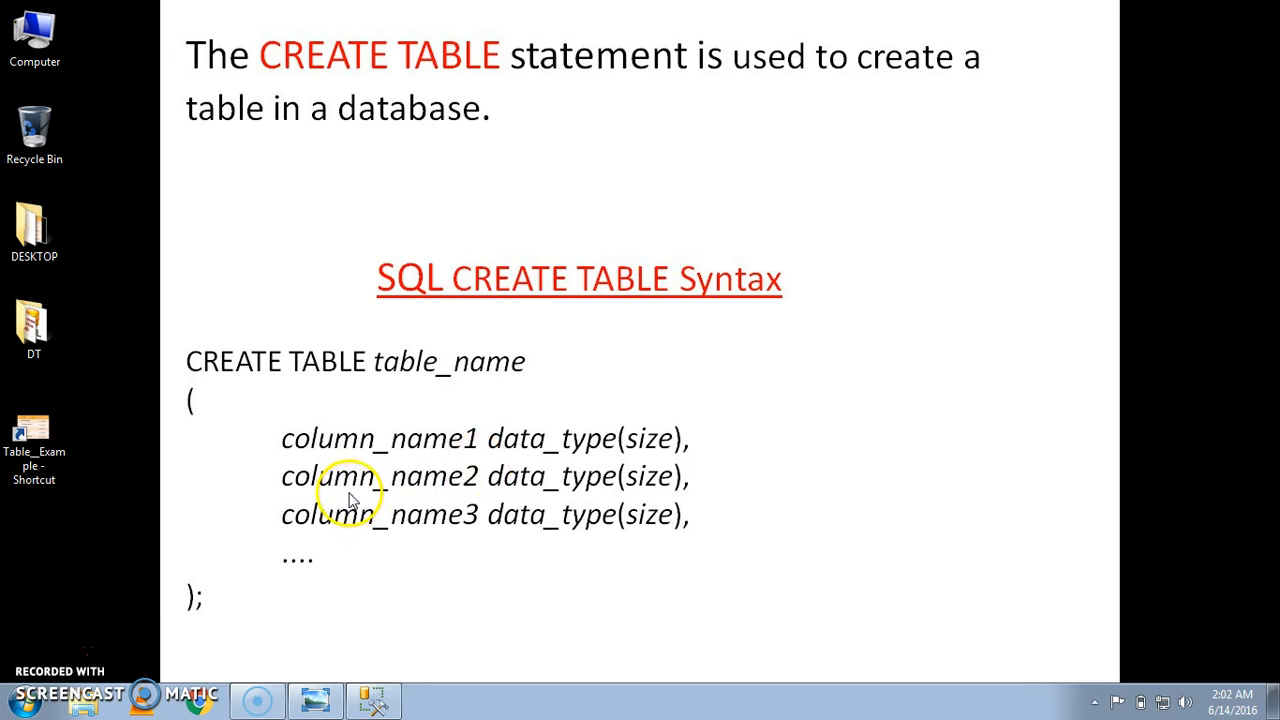
{"action": "mouse_move", "coordinate": [358, 494]}
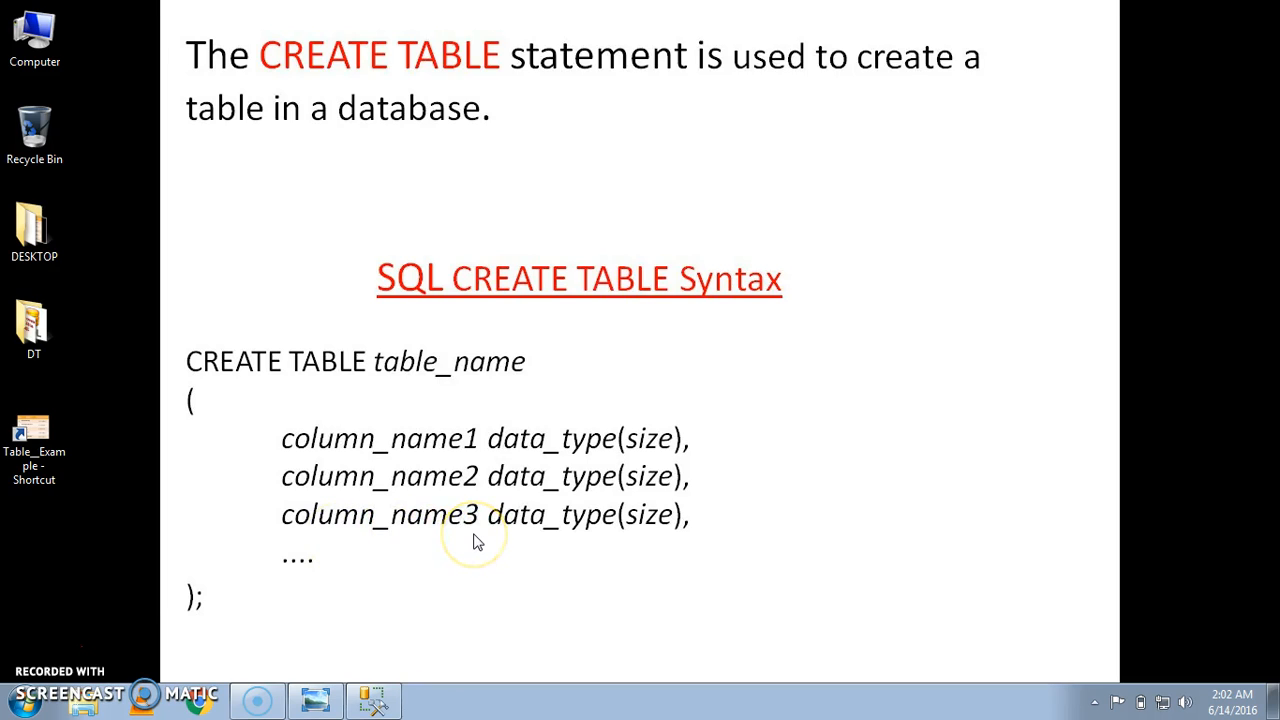
{"action": "mouse_move", "coordinate": [448, 533]}
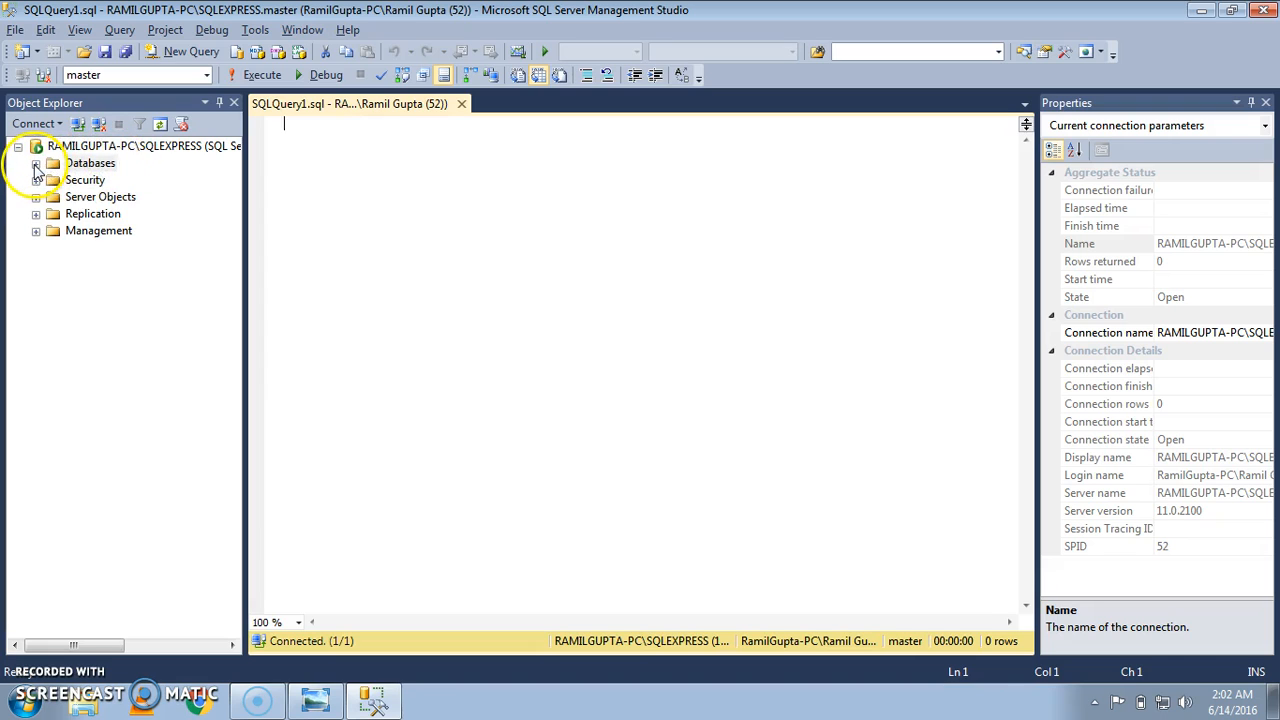
Step: Browse the Databases node in Object Explorer and bring up its context menu for New Database
{"action": "left_click", "coordinate": [35, 163]}
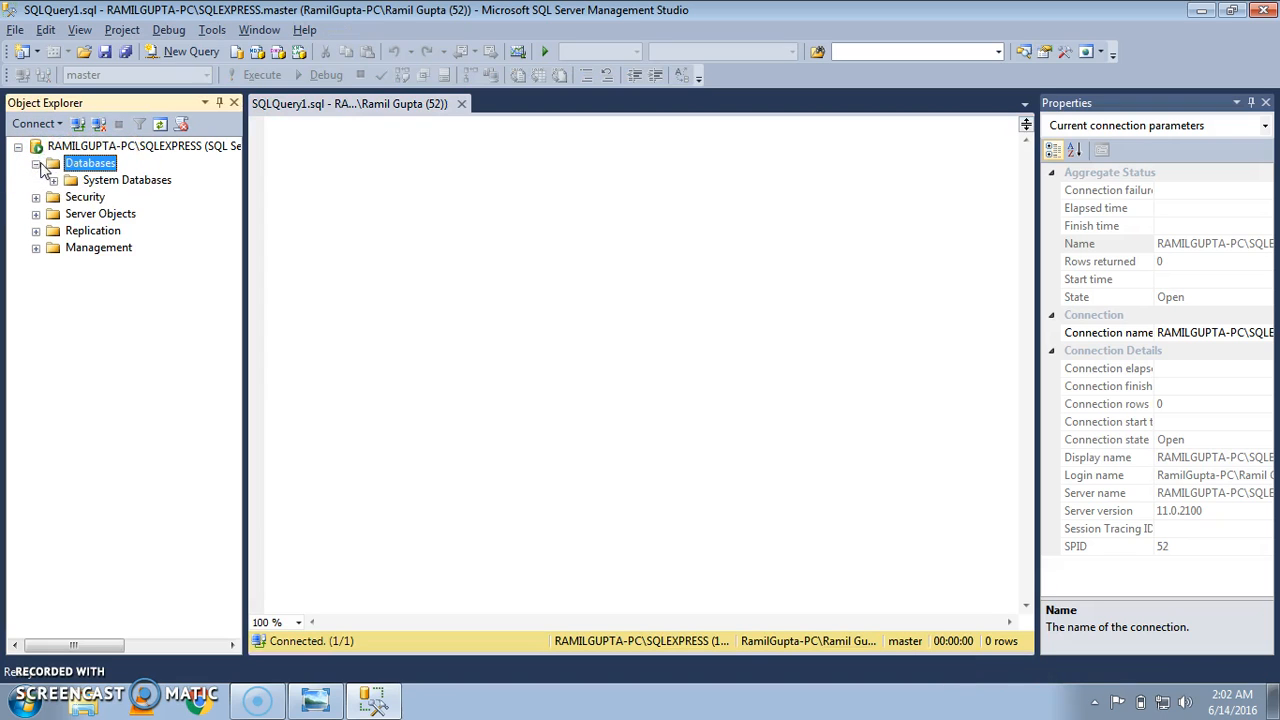
{"action": "left_click", "coordinate": [35, 163]}
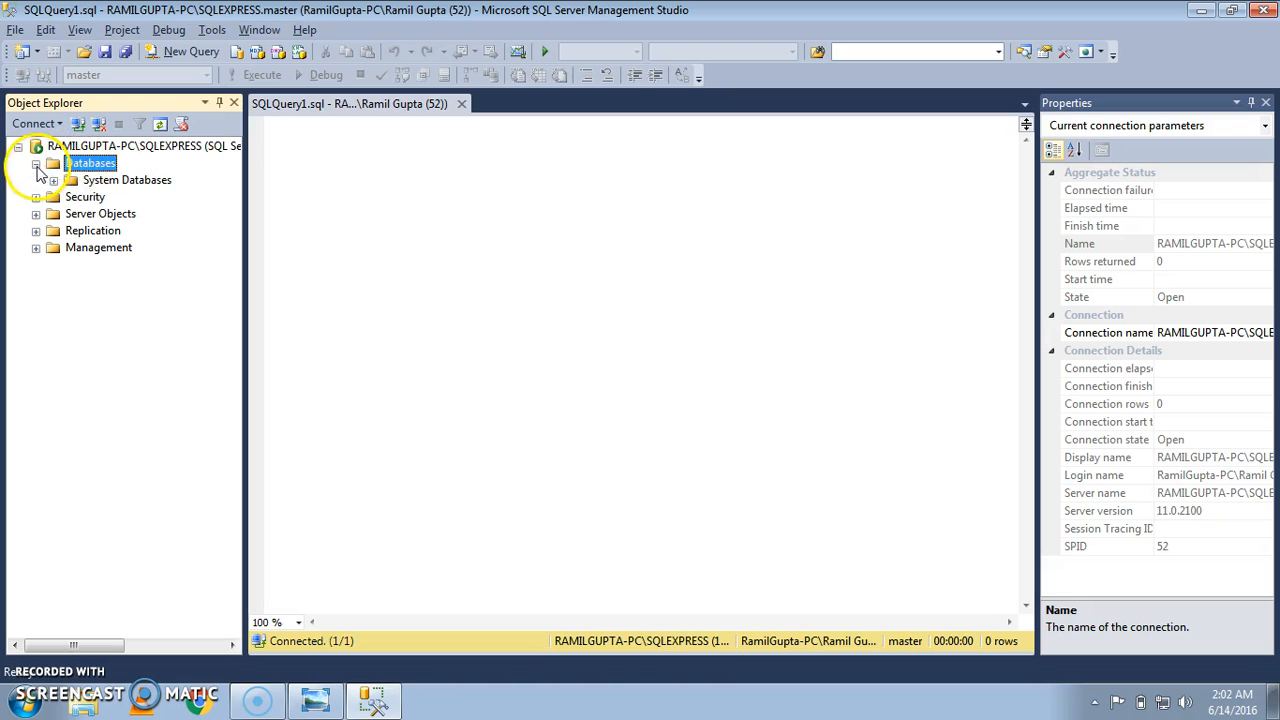
{"action": "left_click", "coordinate": [35, 163]}
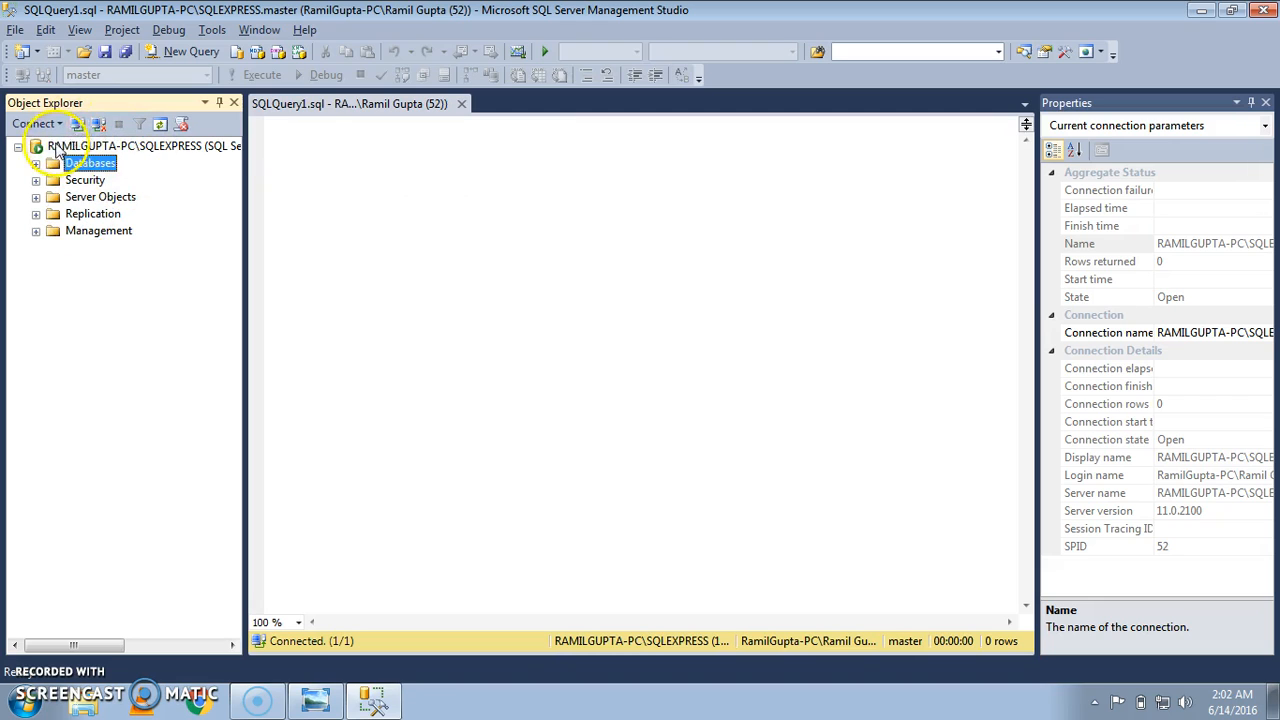
{"action": "right_click", "coordinate": [90, 162]}
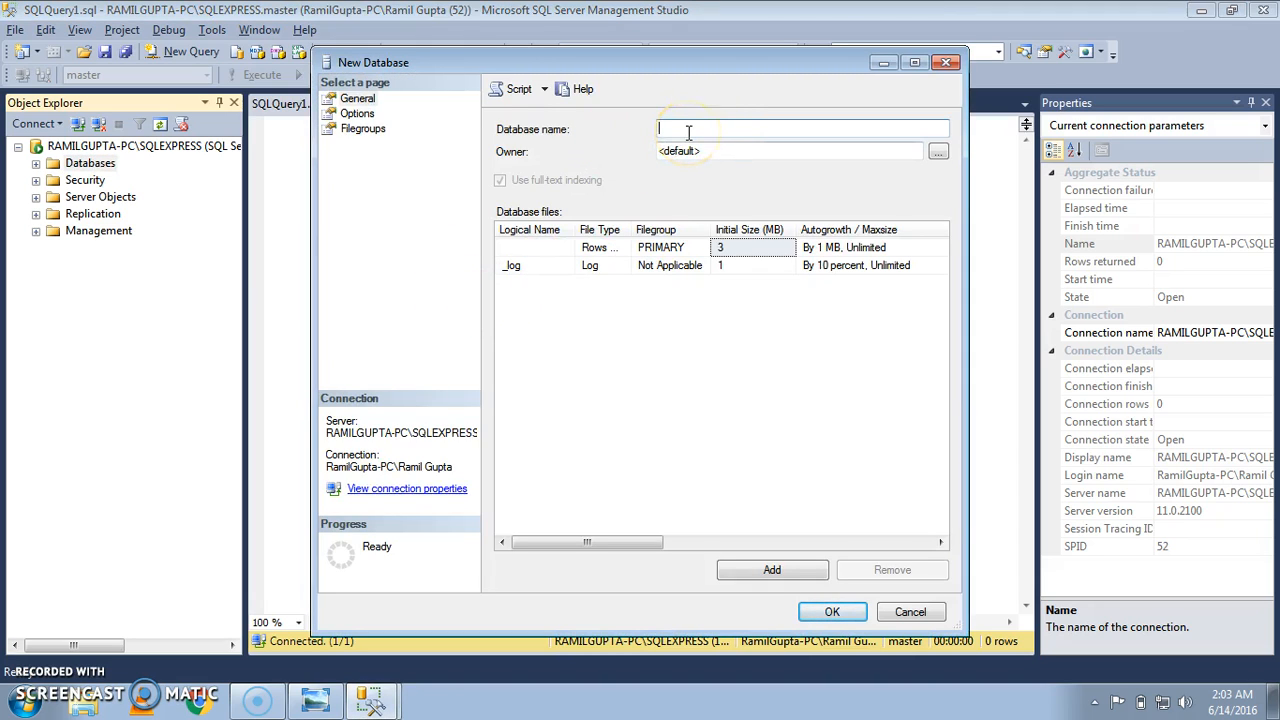
Step: Name the new database KEEP RISING and confirm its creation
{"action": "type", "text": "KEEP RI"}
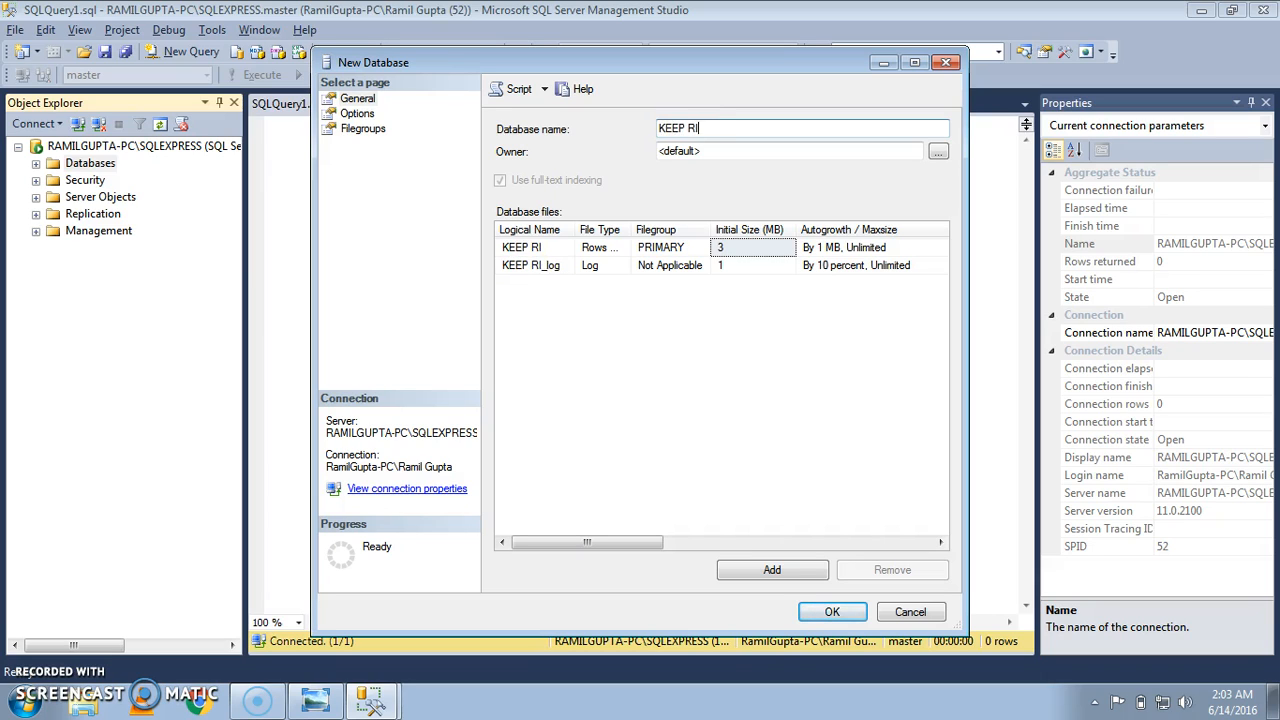
{"action": "type", "text": "SING"}
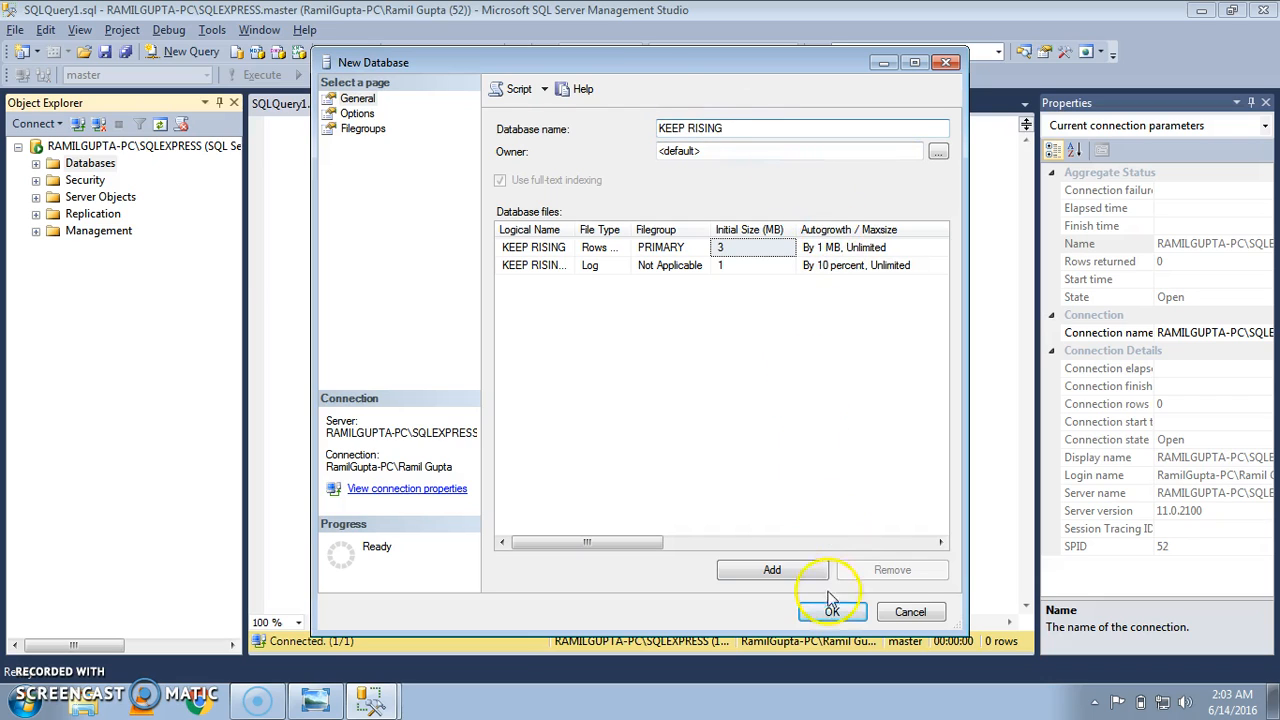
{"action": "left_click", "coordinate": [831, 611]}
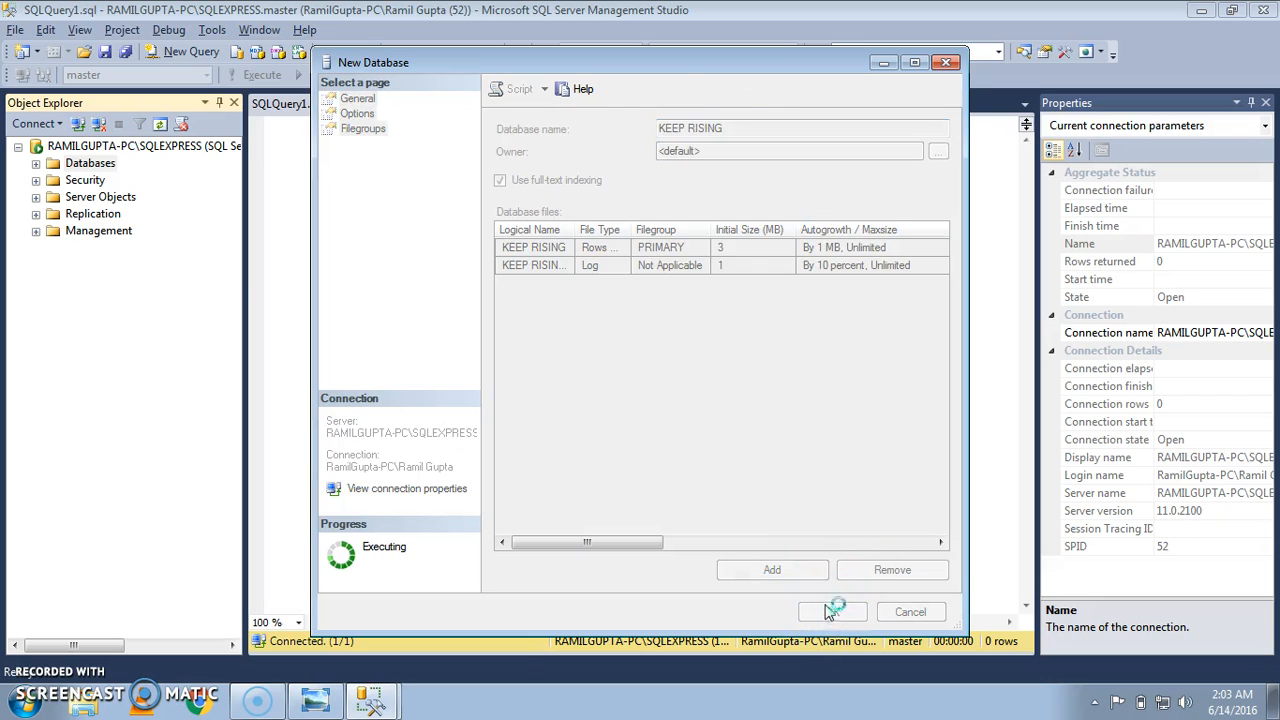
{"action": "left_click", "coordinate": [830, 611]}
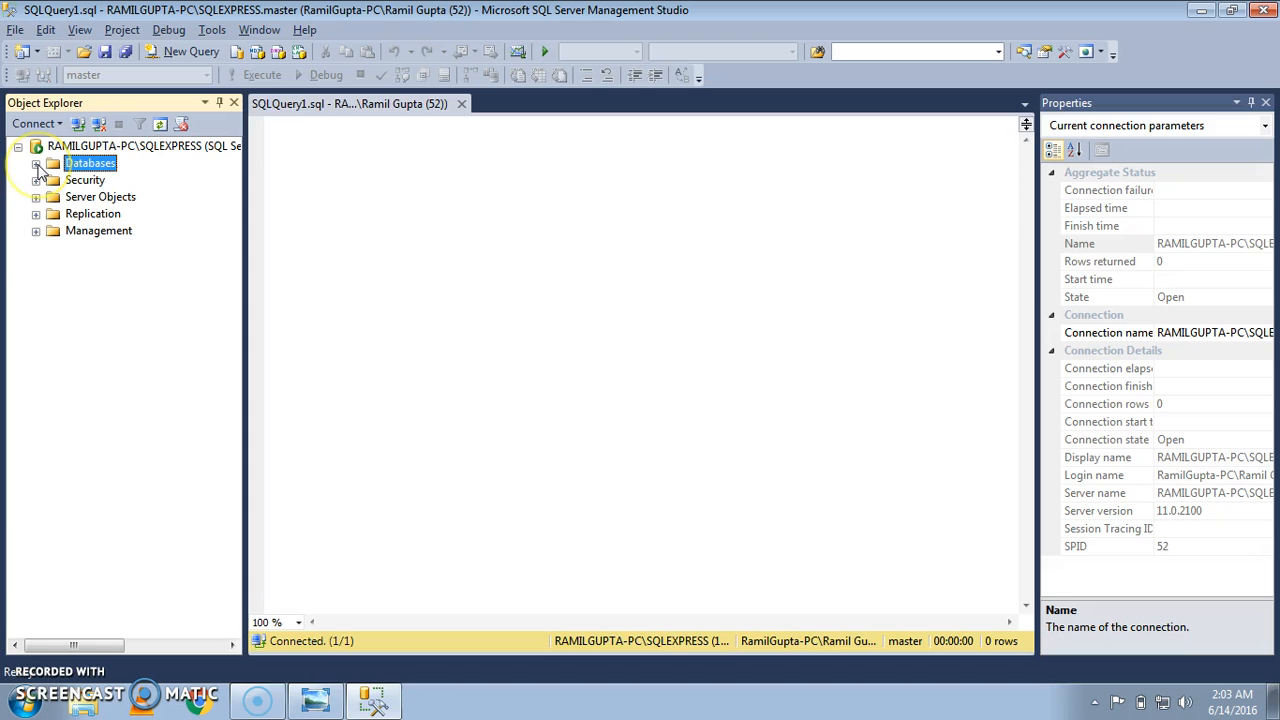
Step: Start a new query window against the KEEP RISING database from Object Explorer
{"action": "left_click", "coordinate": [36, 163]}
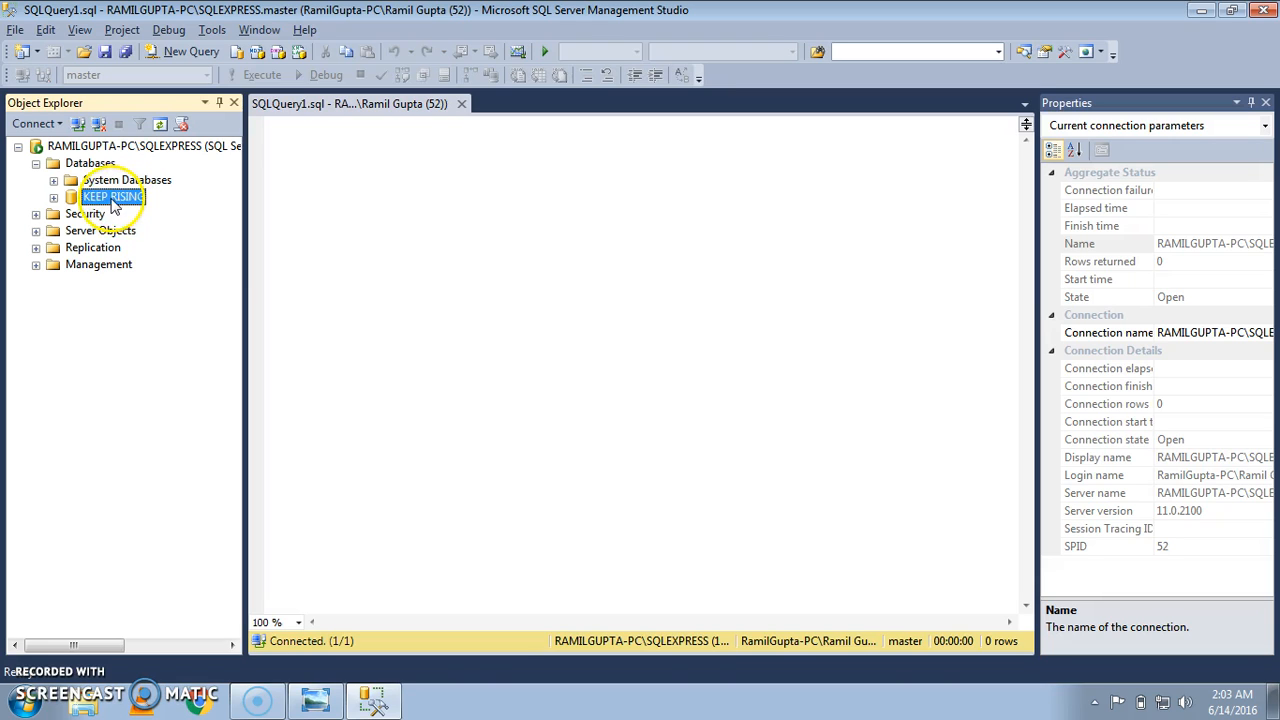
{"action": "right_click", "coordinate": [113, 197]}
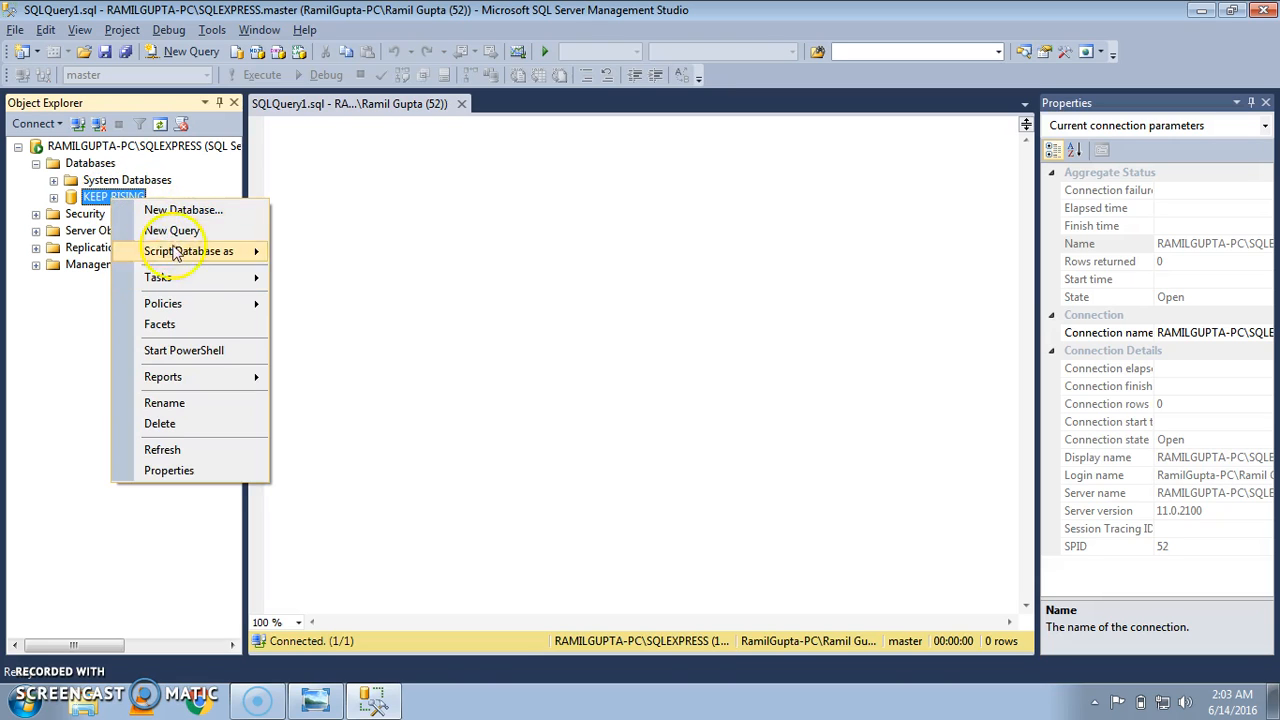
{"action": "mouse_move", "coordinate": [172, 231]}
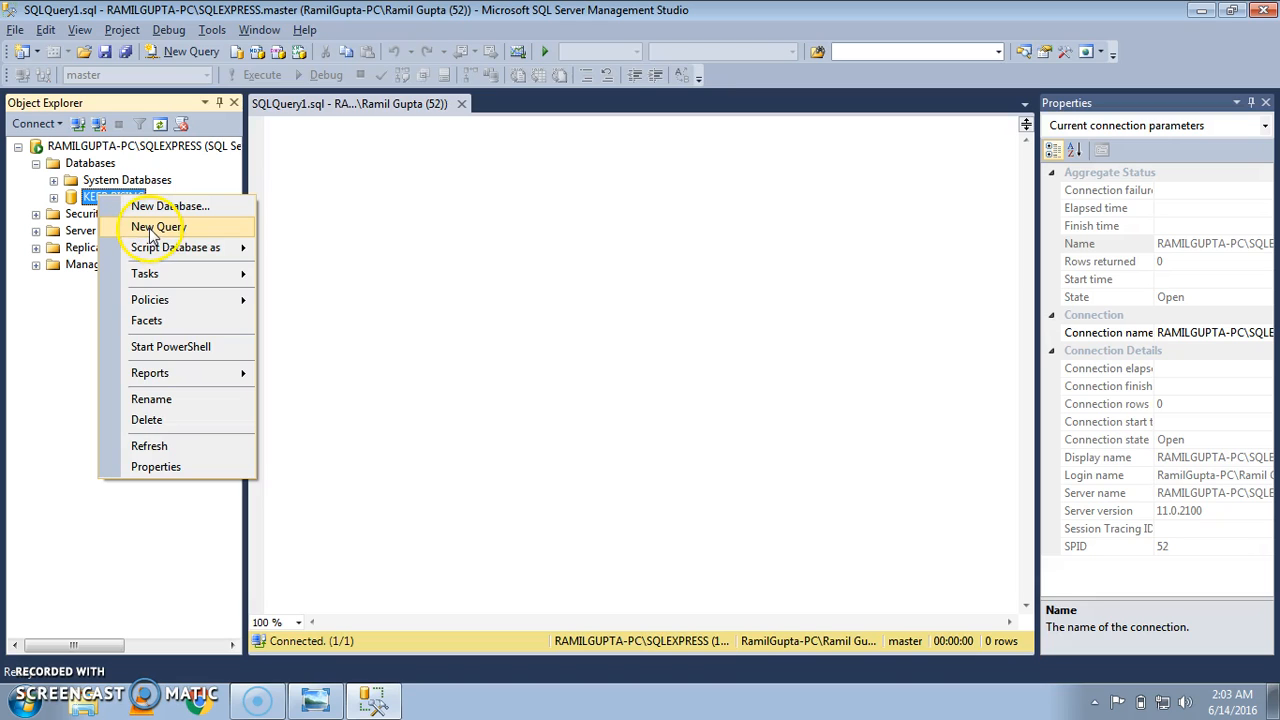
{"action": "left_click", "coordinate": [157, 226]}
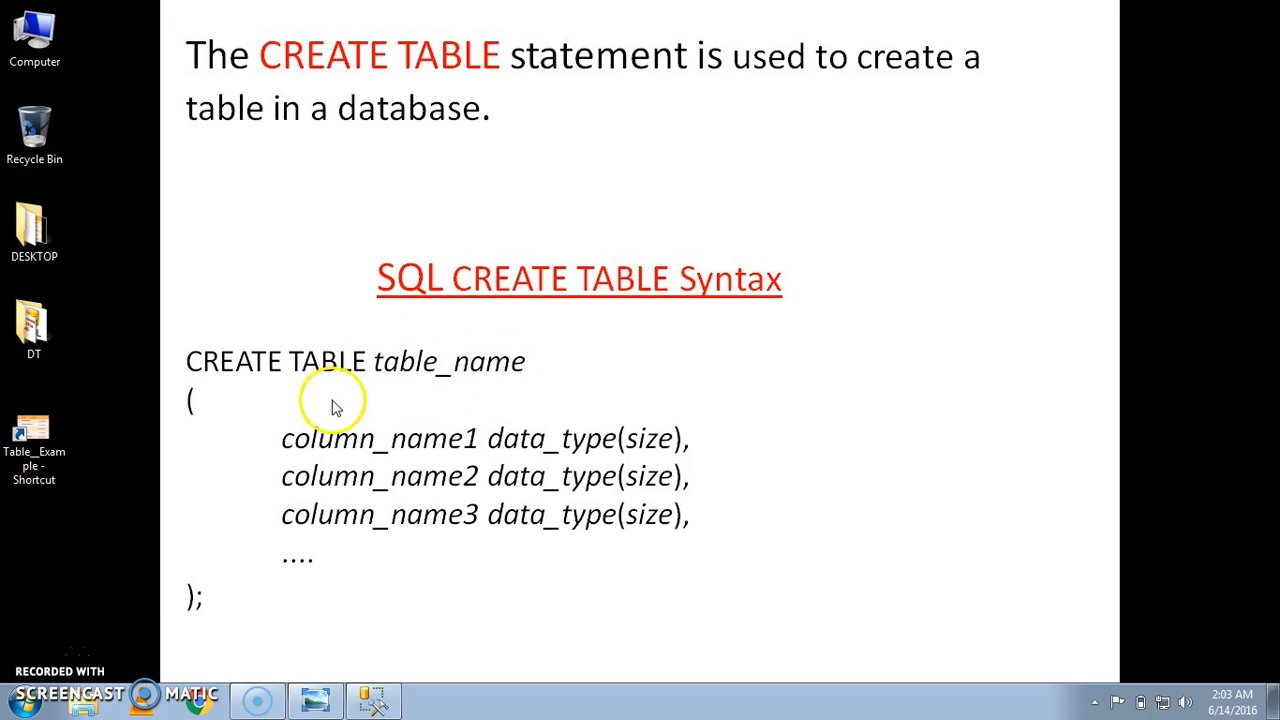
{"action": "mouse_move", "coordinate": [500, 428]}
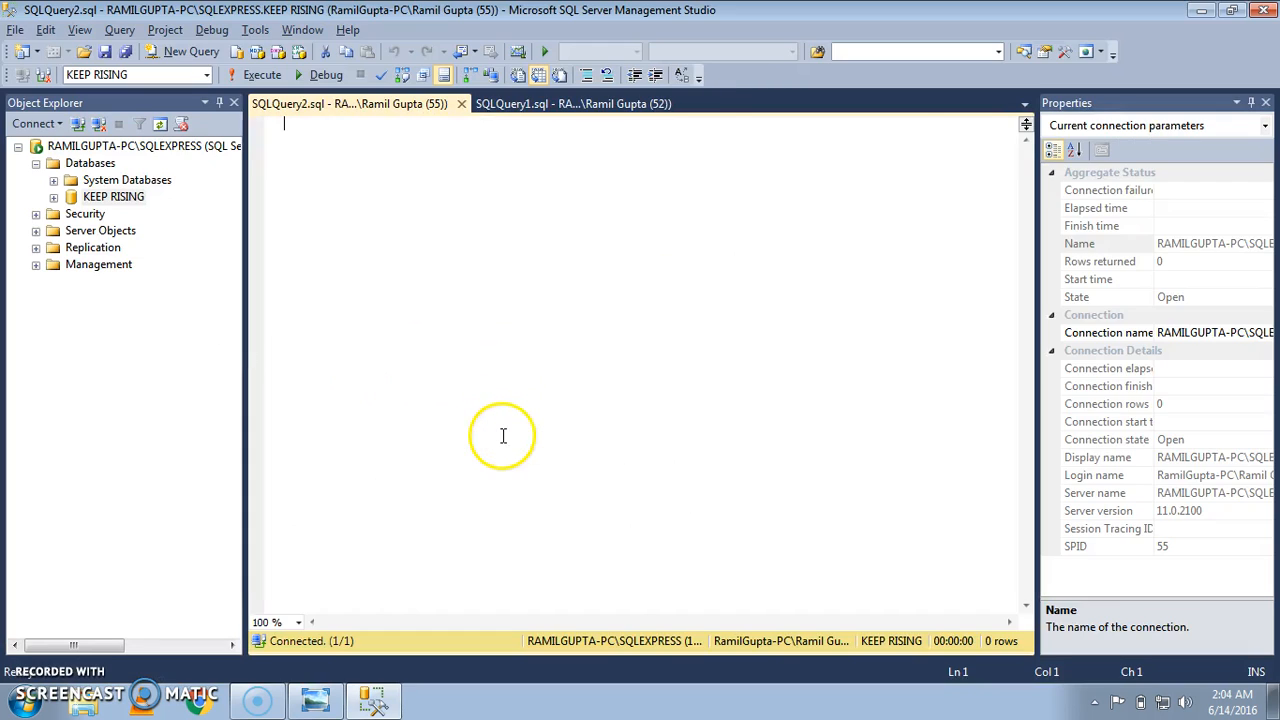
Step: Begin the statement CREATE TABLE football with its opening parenthesis
{"action": "type", "text": "CREAT"}
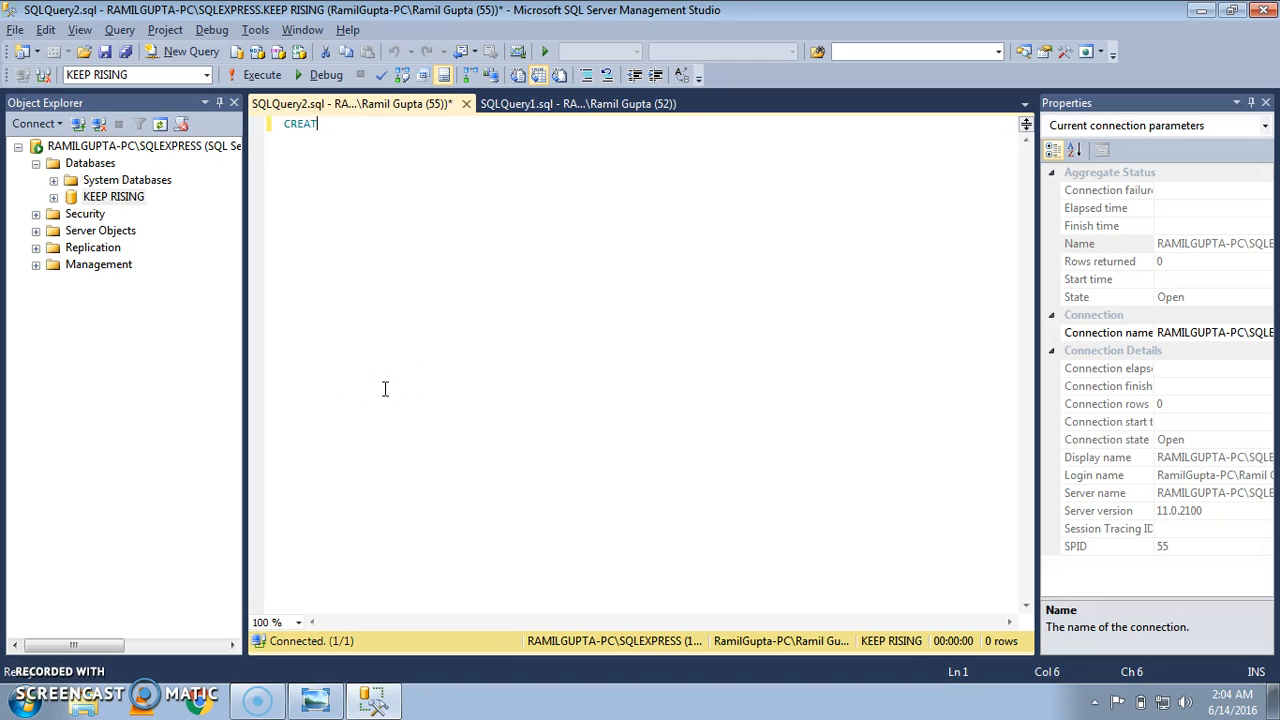
{"action": "type", "text": "E TAB"}
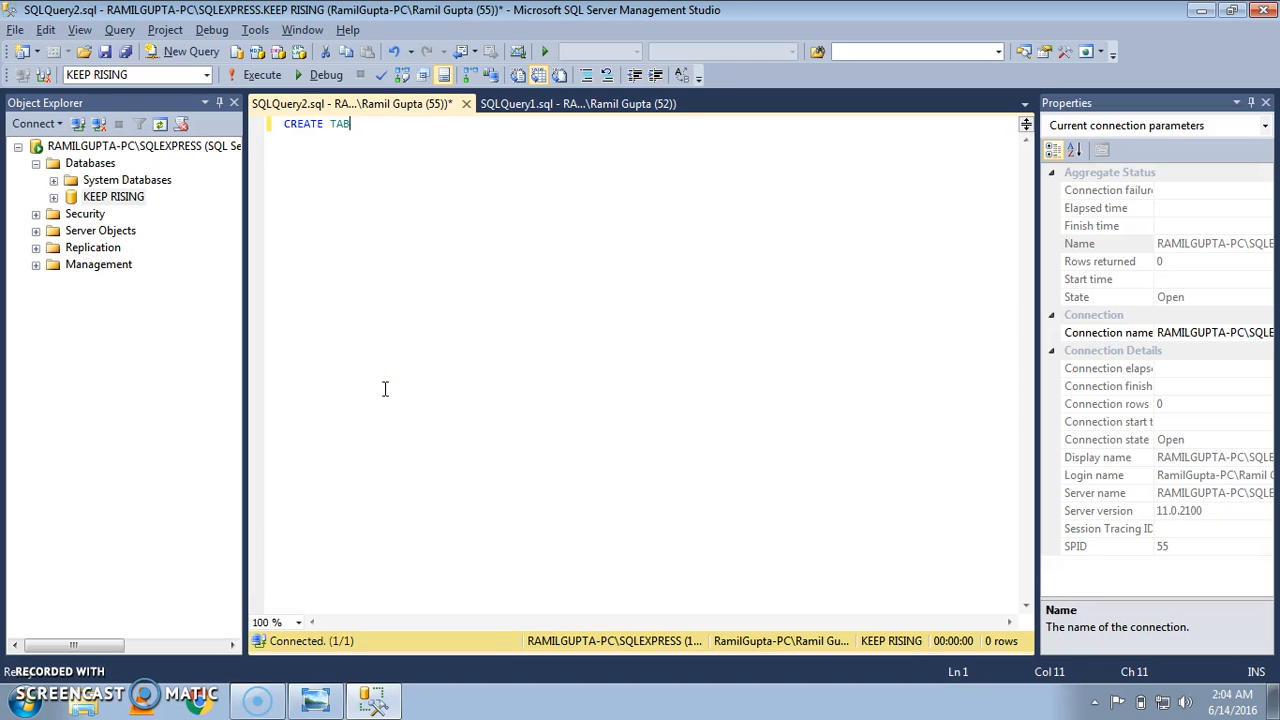
{"action": "type", "text": "LE"}
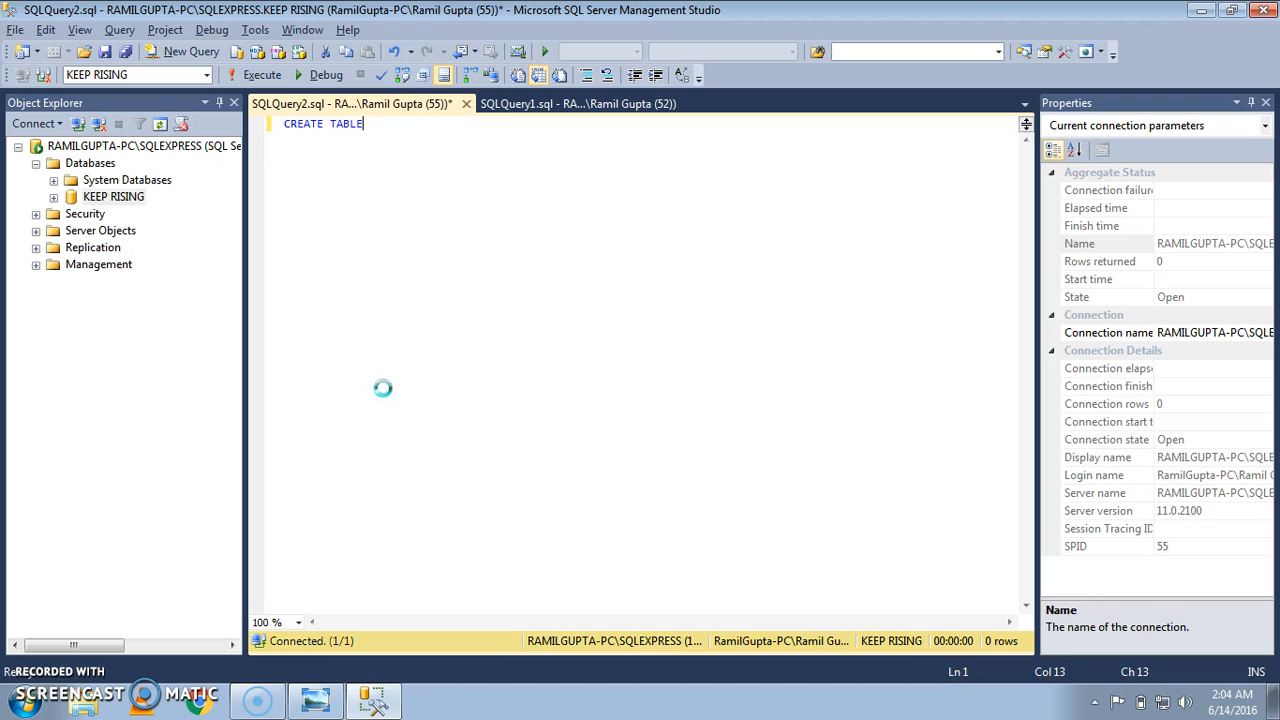
{"action": "key", "text": "enter"}
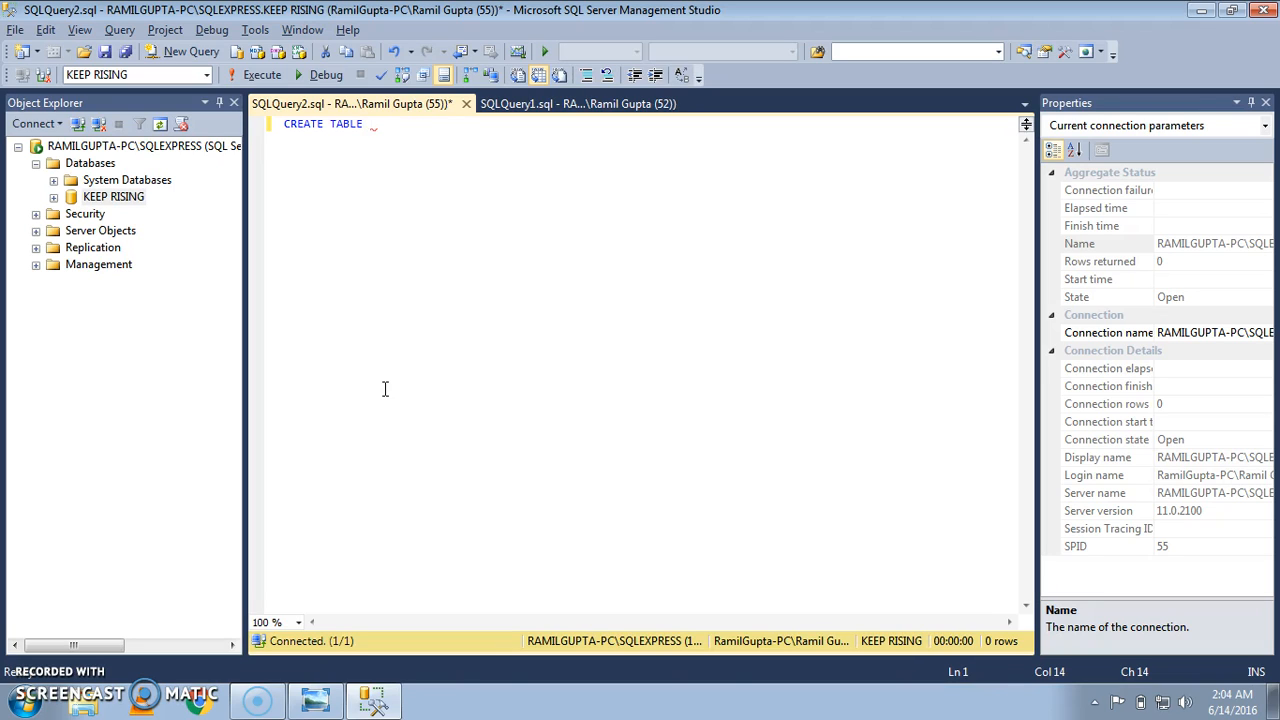
{"action": "type", "text": "F"}
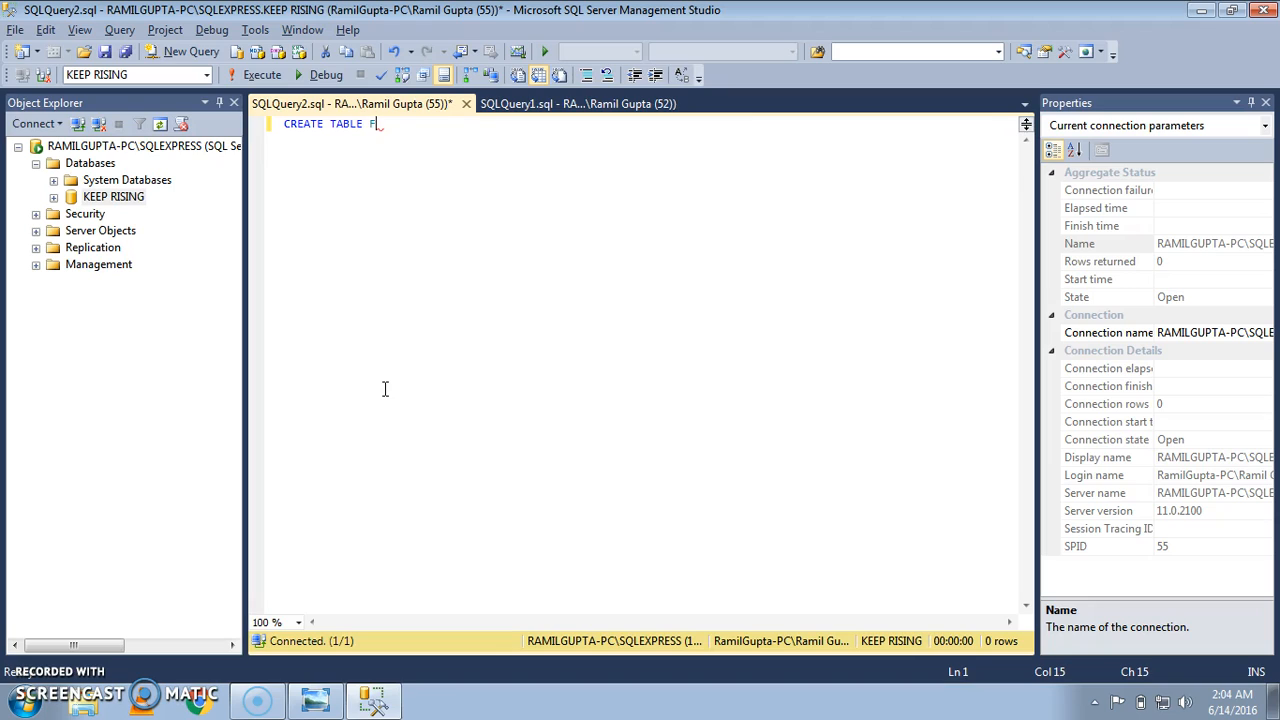
{"action": "type", "text": "ootball"}
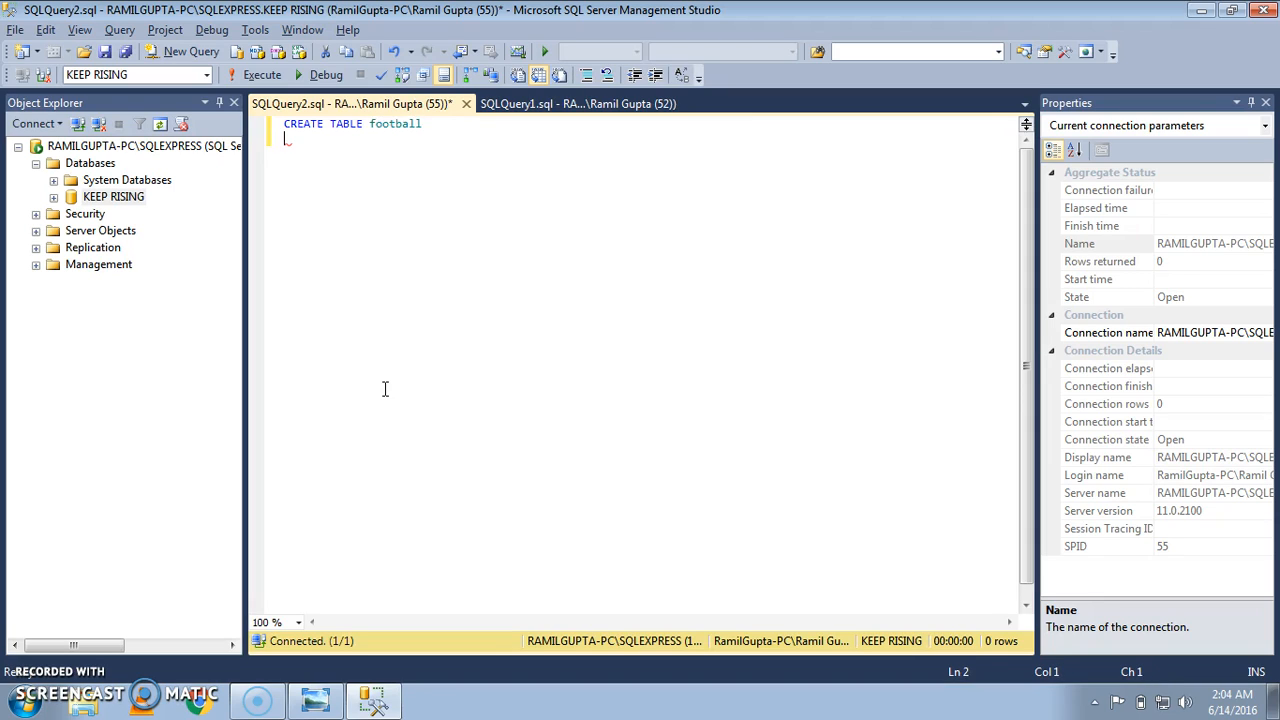
{"action": "type", "text": "("}
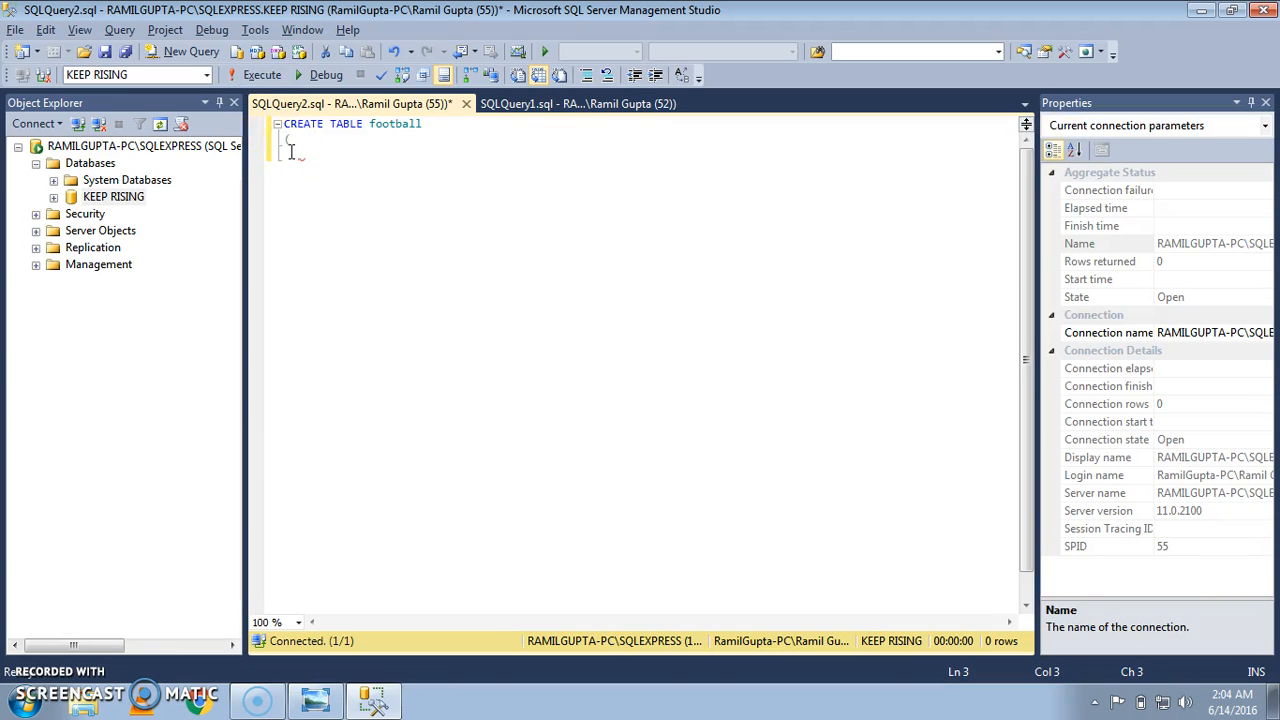
Step: Define the columns SNO INT, Player_NAME VARCHAR(25) and TOTAL_WEALTH INT
{"action": "type", "text": "SNO"}
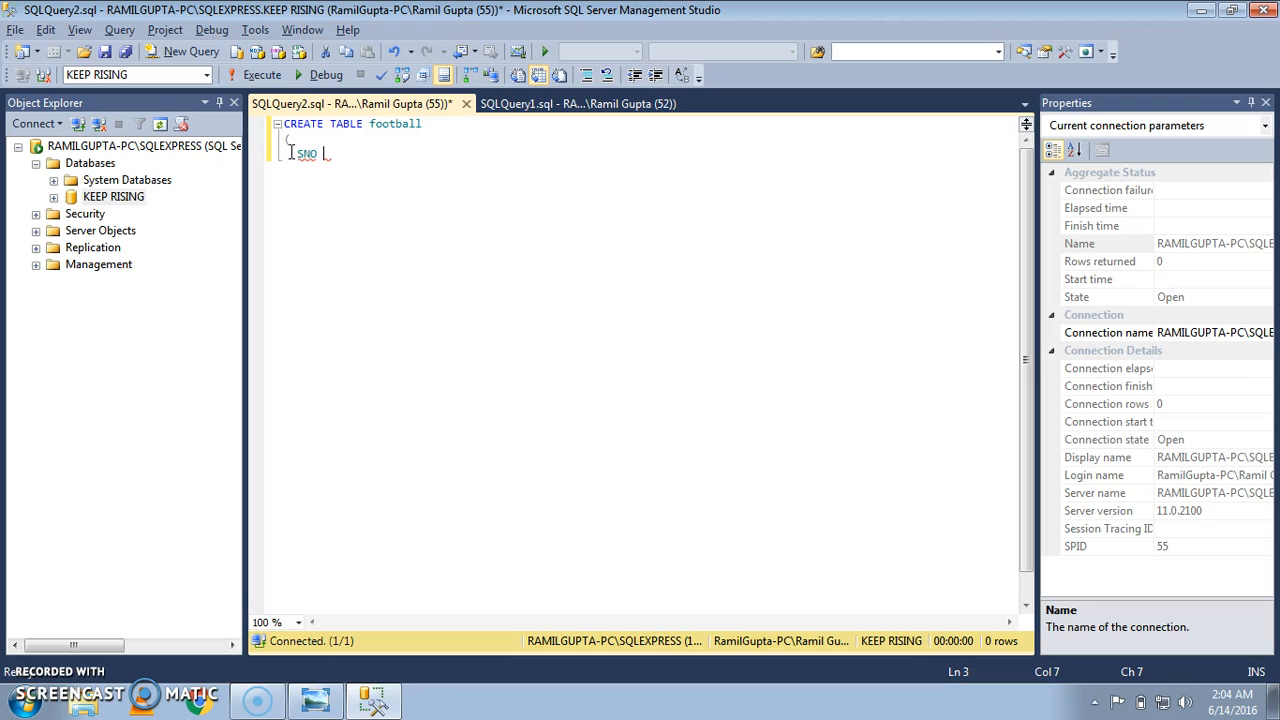
{"action": "type", "text": "INT,"}
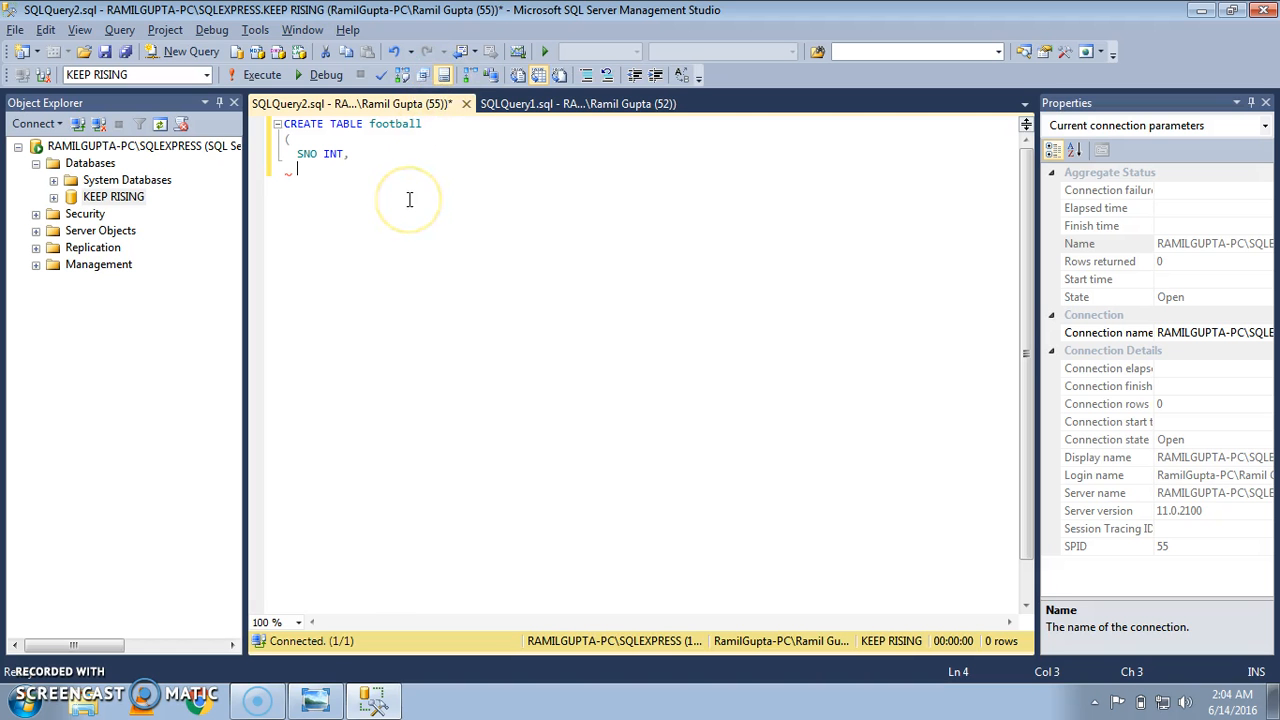
{"action": "type", "text": "Player"}
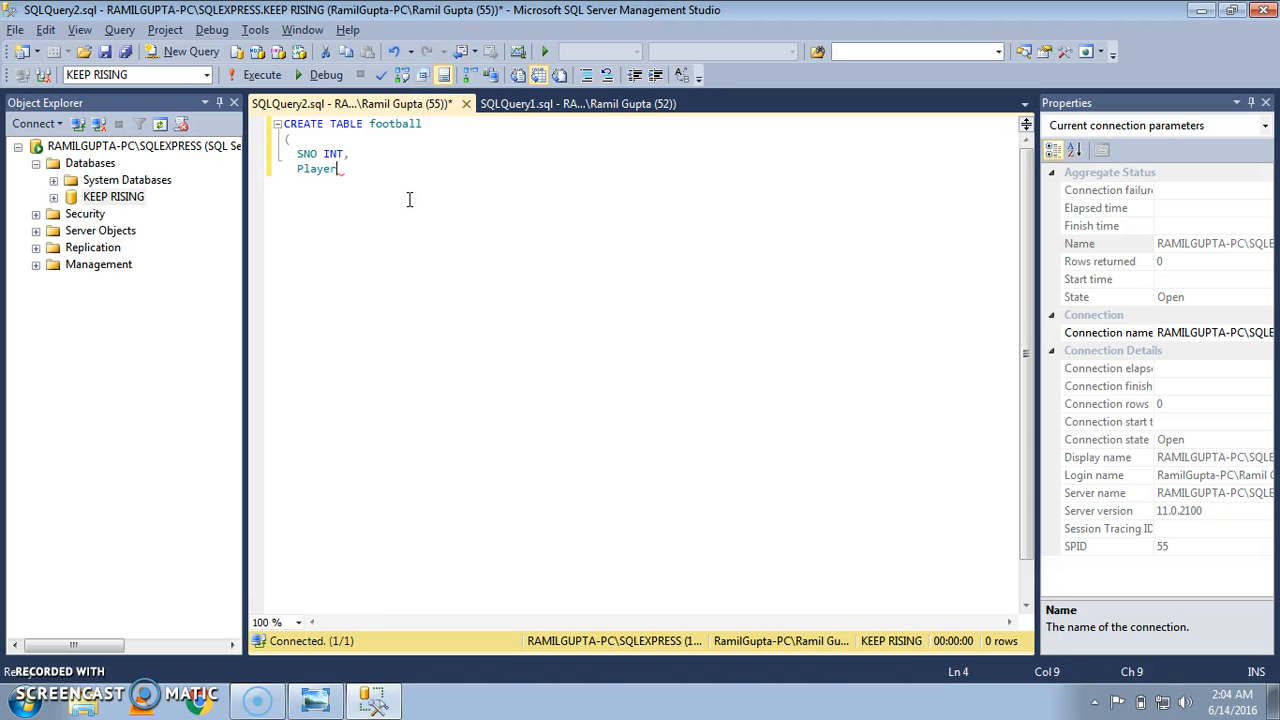
{"action": "type", "text": "_NAME"}
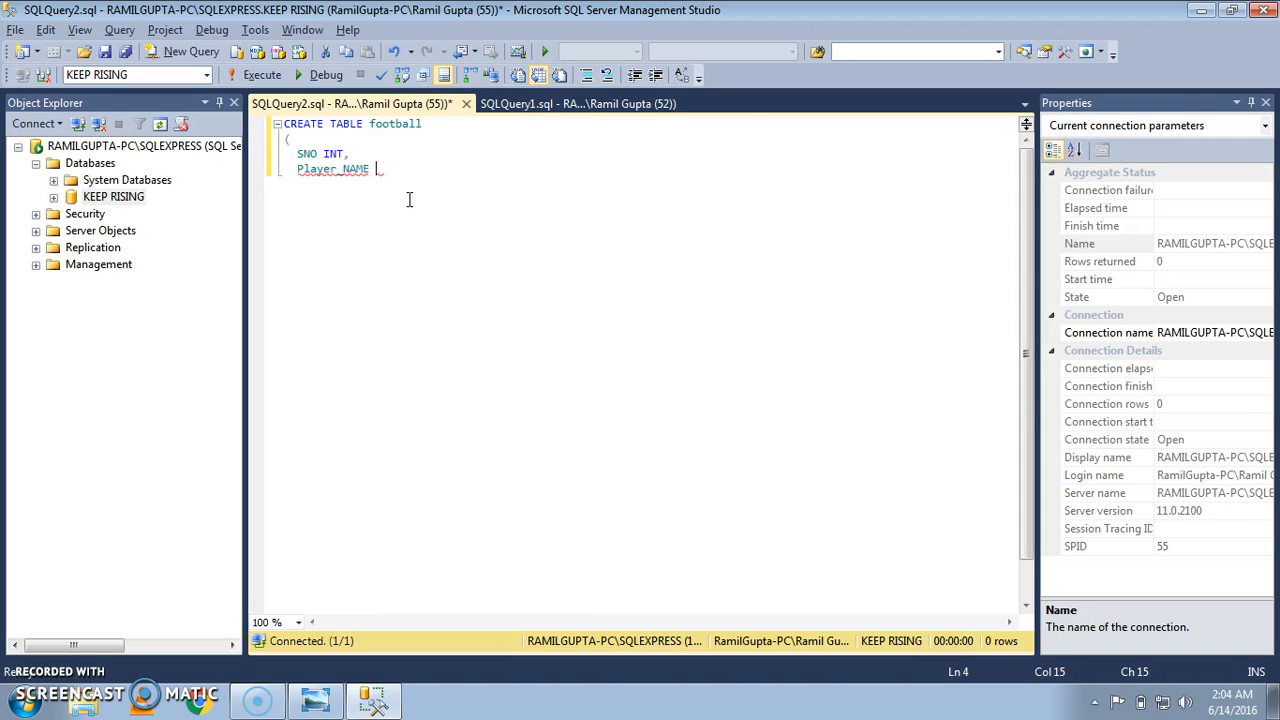
{"action": "type", "text": "VARCHAR"}
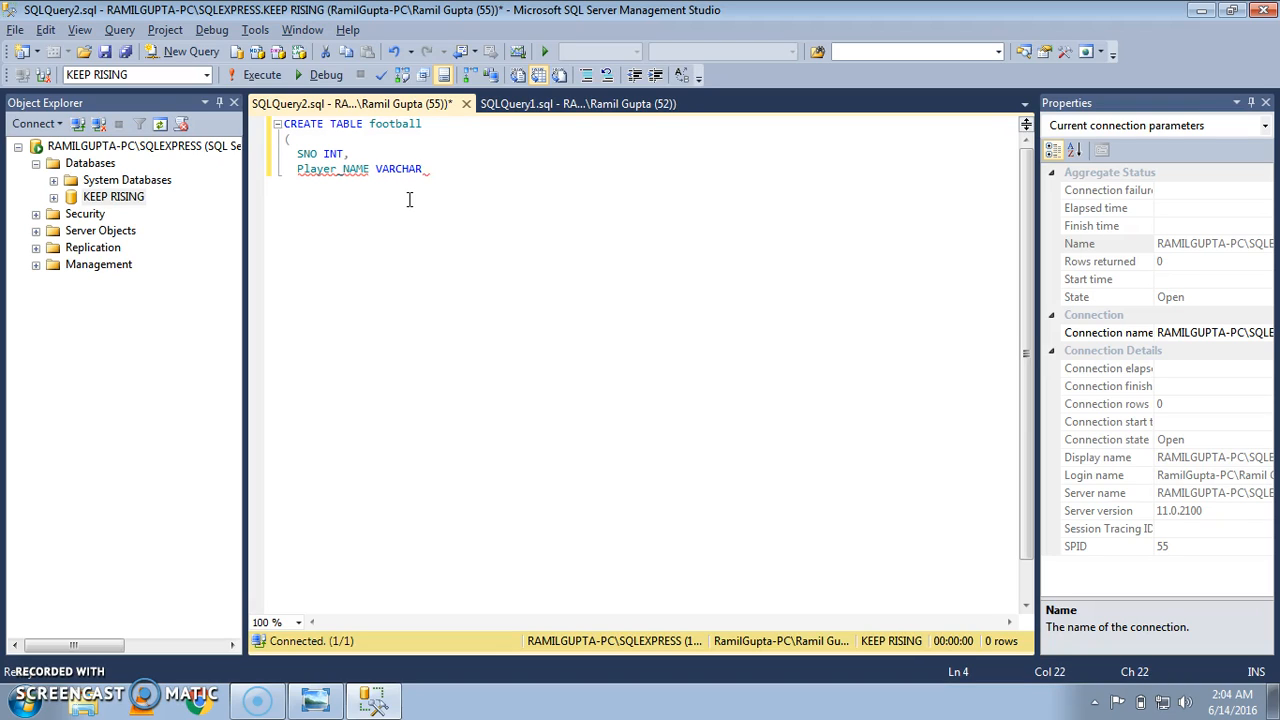
{"action": "type", "text": "("}
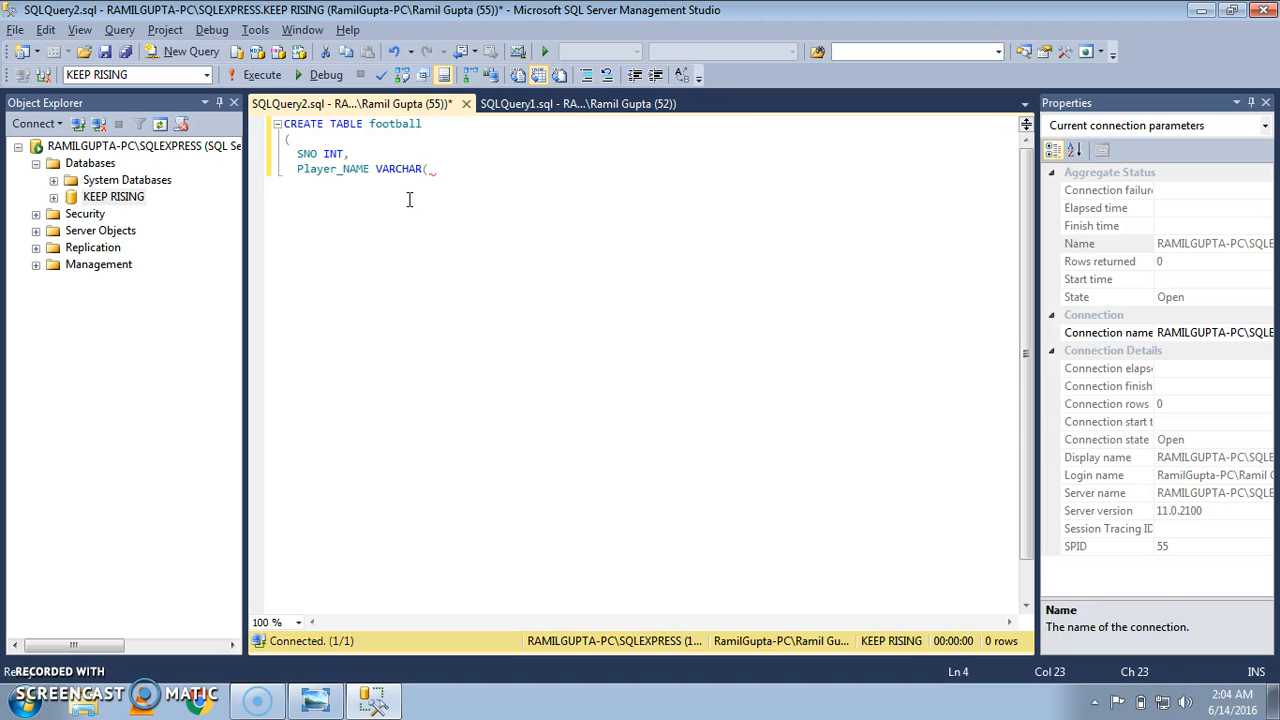
{"action": "type", "text": "25"}
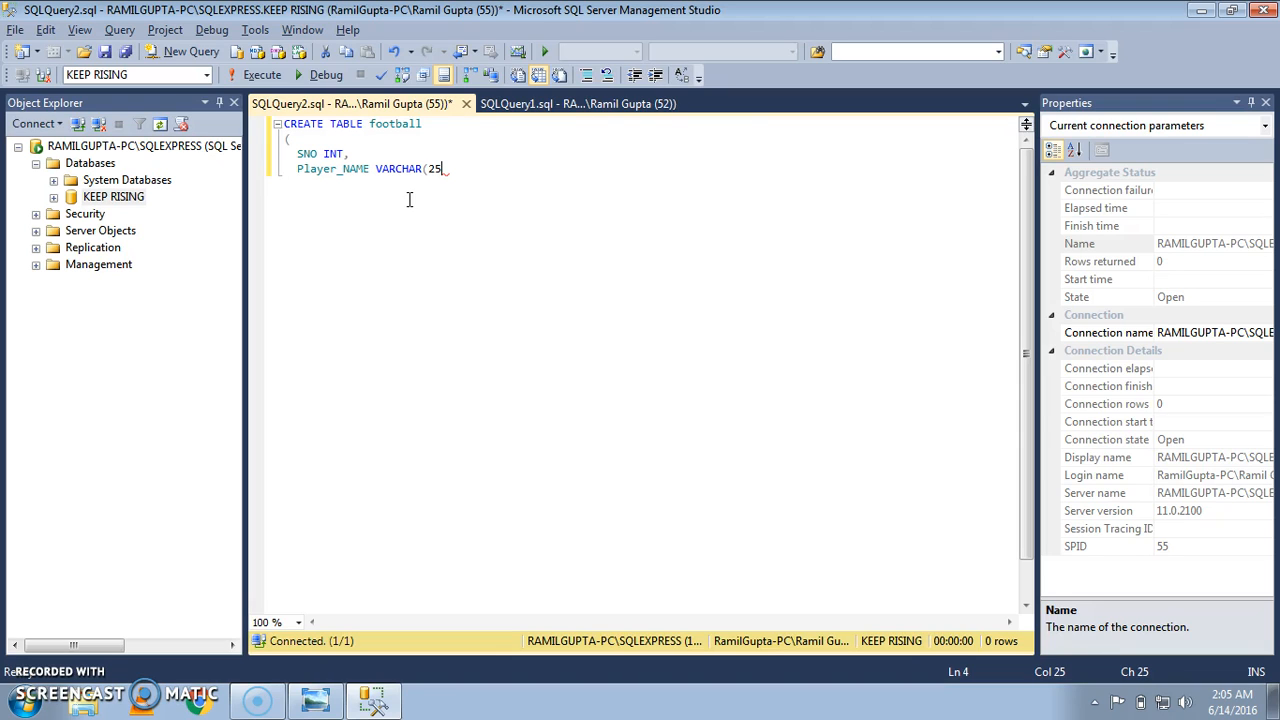
{"action": "type", "text": "),"}
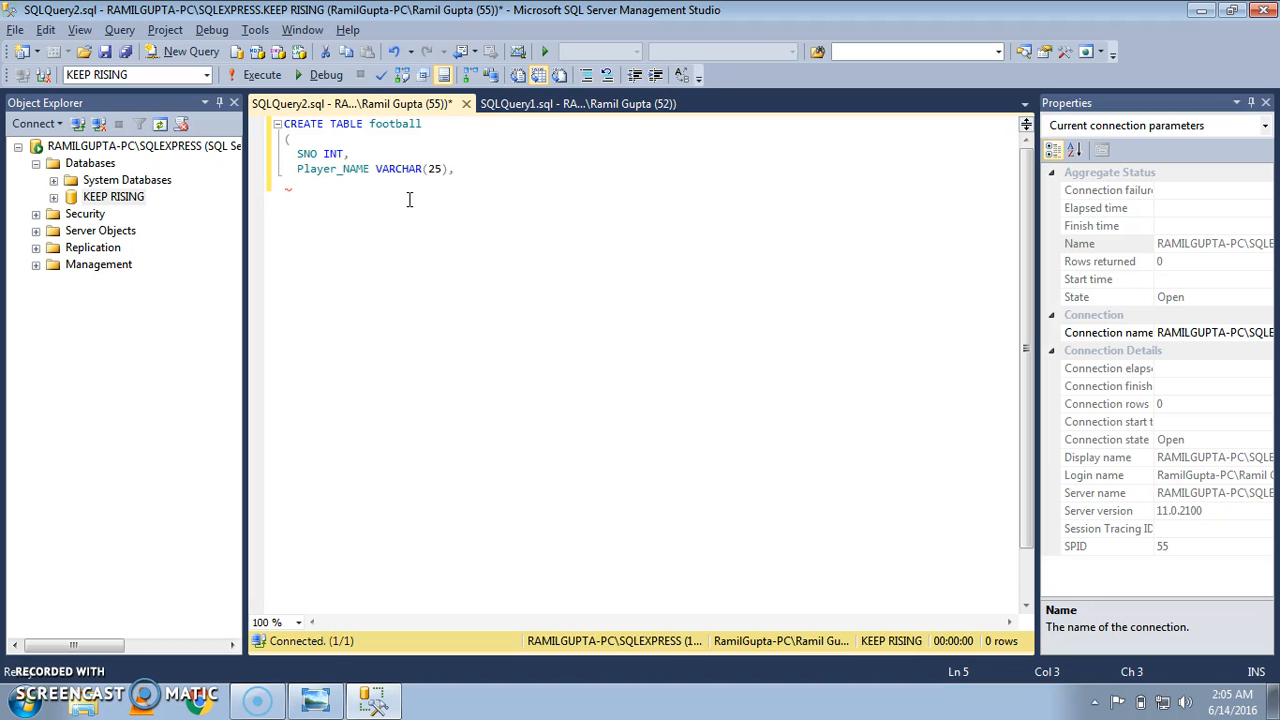
{"action": "type", "text": "TOTAL"}
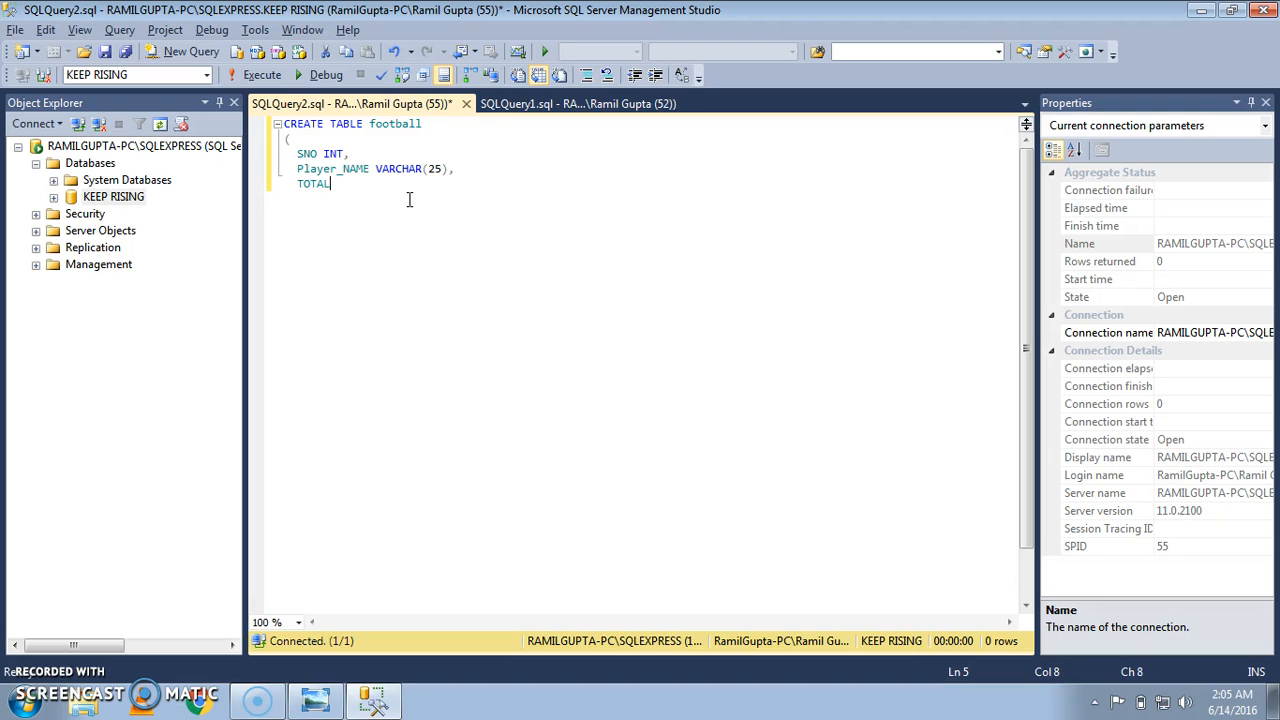
{"action": "type", "text": "_WAE"}
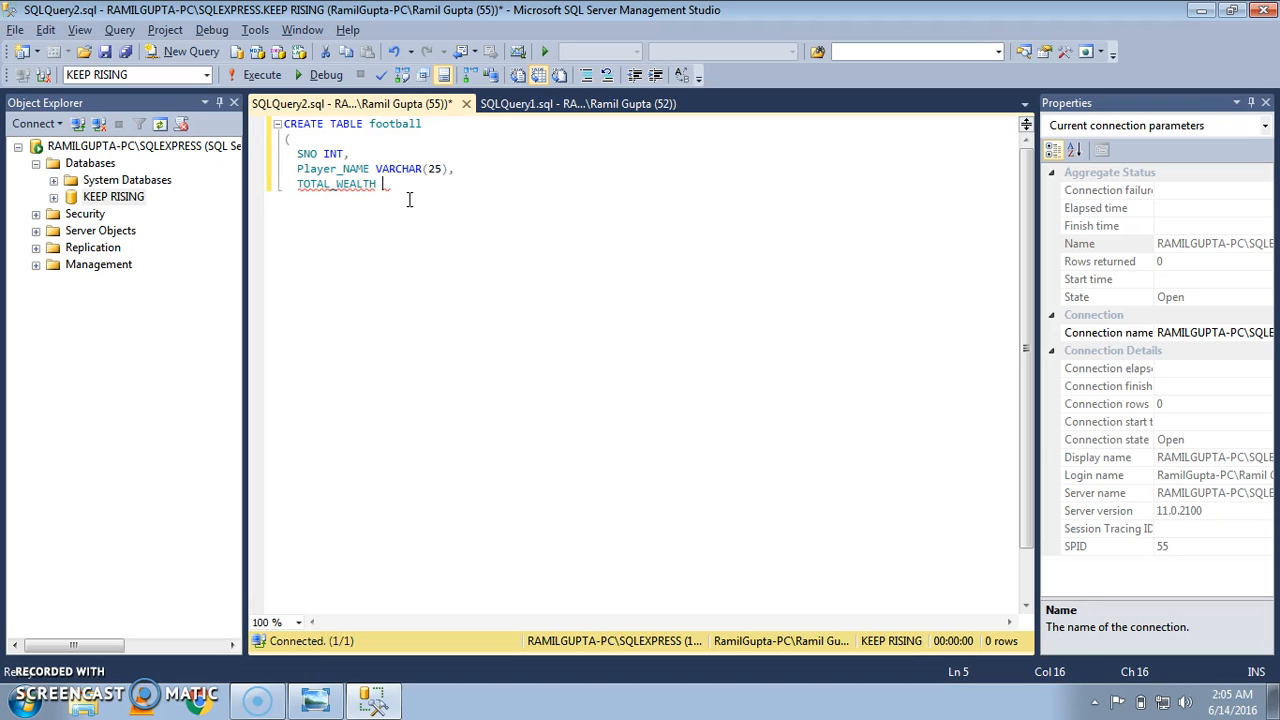
{"action": "type", "text": "INT"}
{"action": "type", "text": ")"}
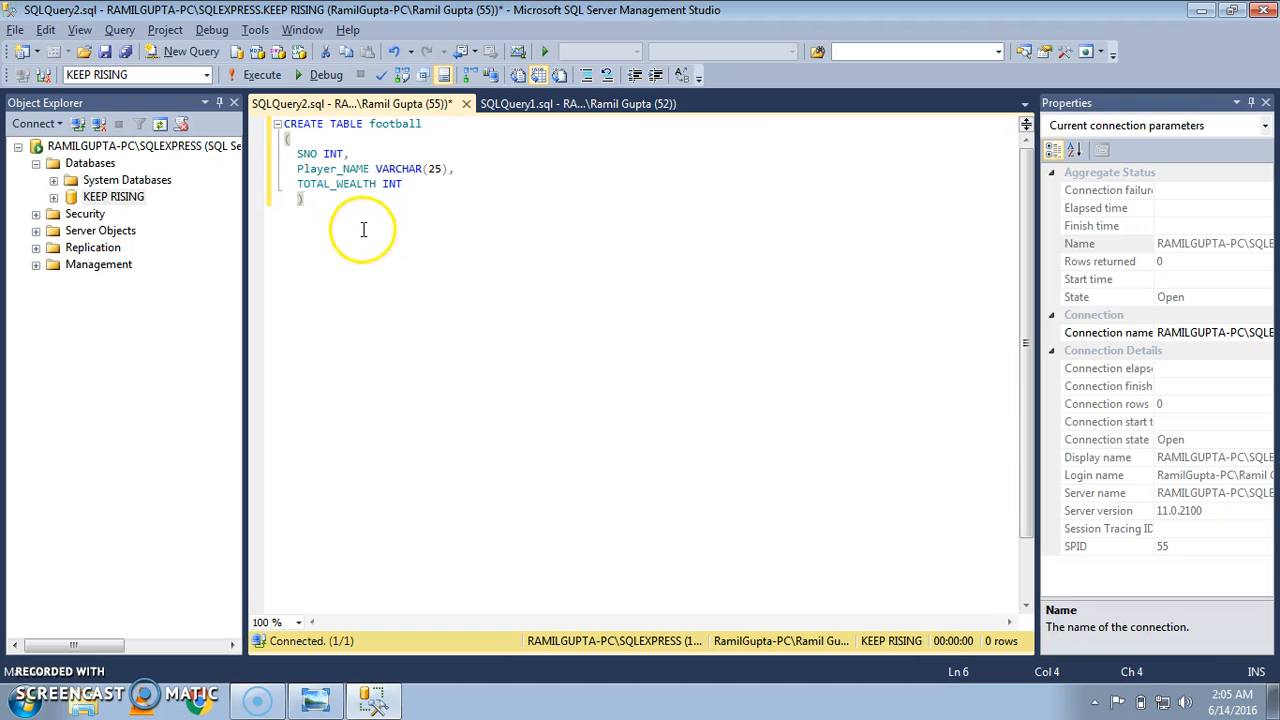
Step: Execute the whole CREATE TABLE football statement so the table is created successfully
{"action": "key", "text": "ctrl+a"}
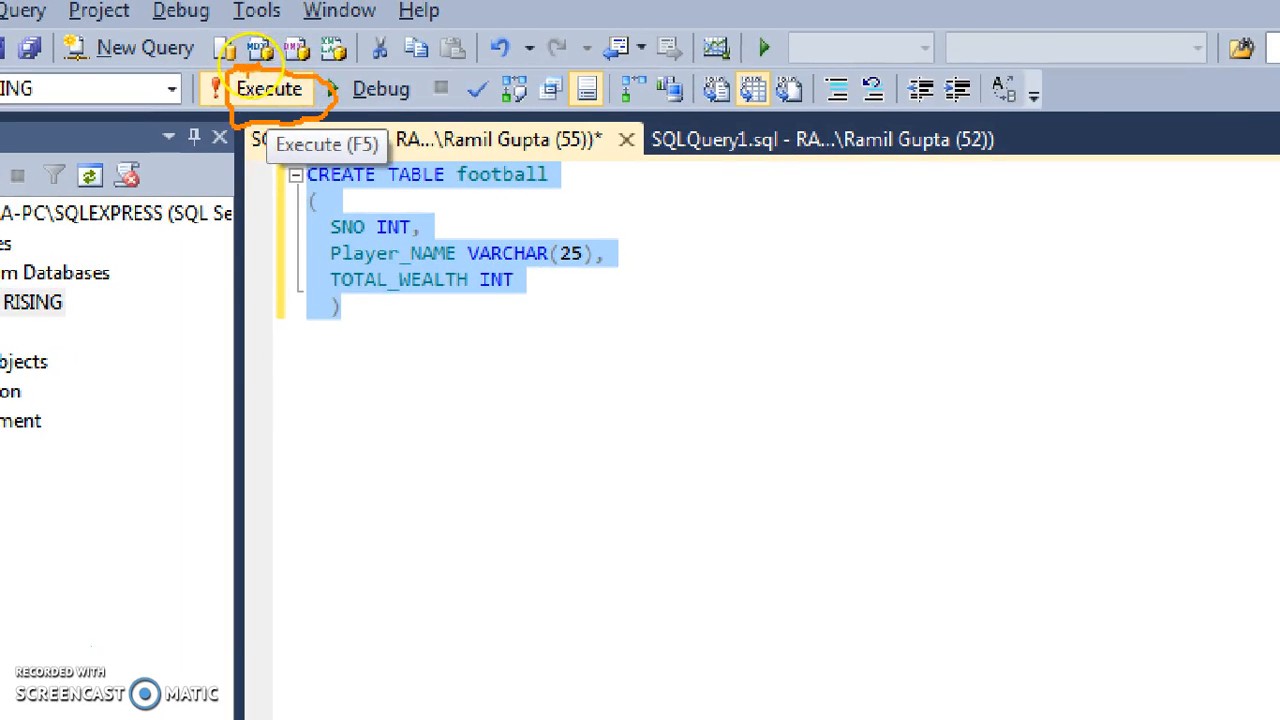
{"action": "left_click", "coordinate": [268, 88]}
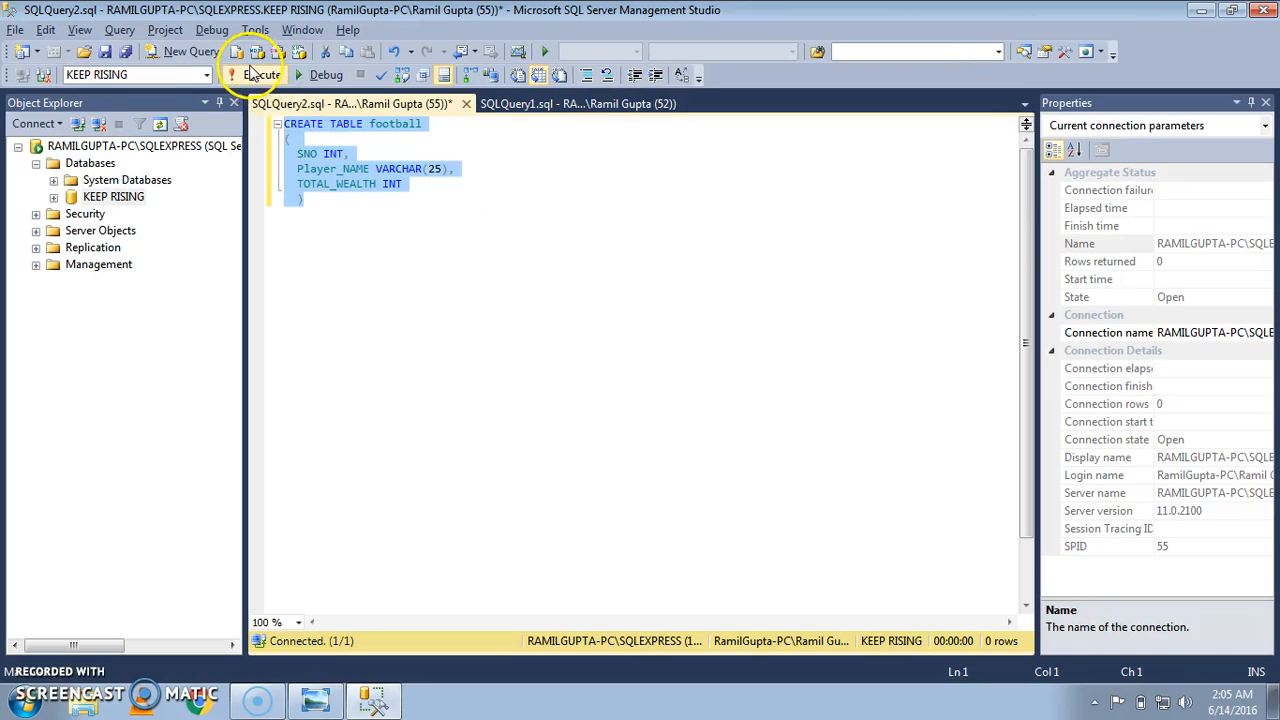
{"action": "left_click", "coordinate": [262, 74]}
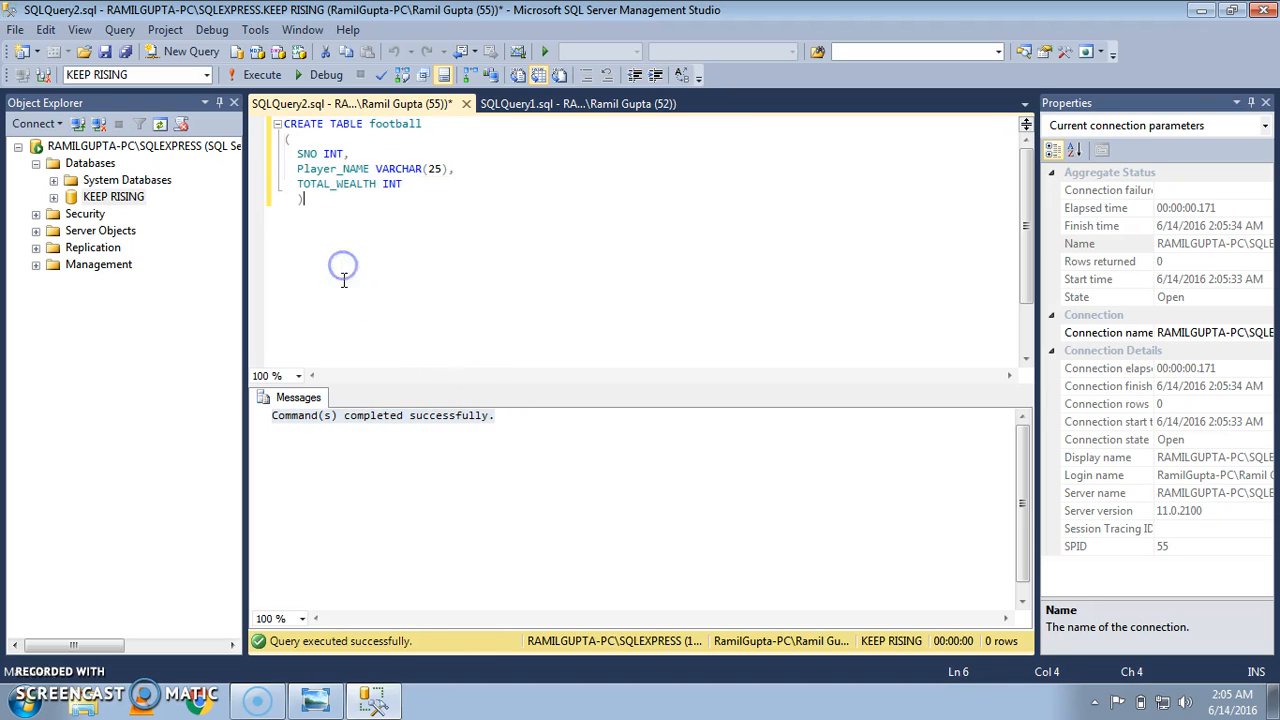
Step: Write SELECT * FROM football below the table definition and highlight it for running
{"action": "type", "text": "SE"}
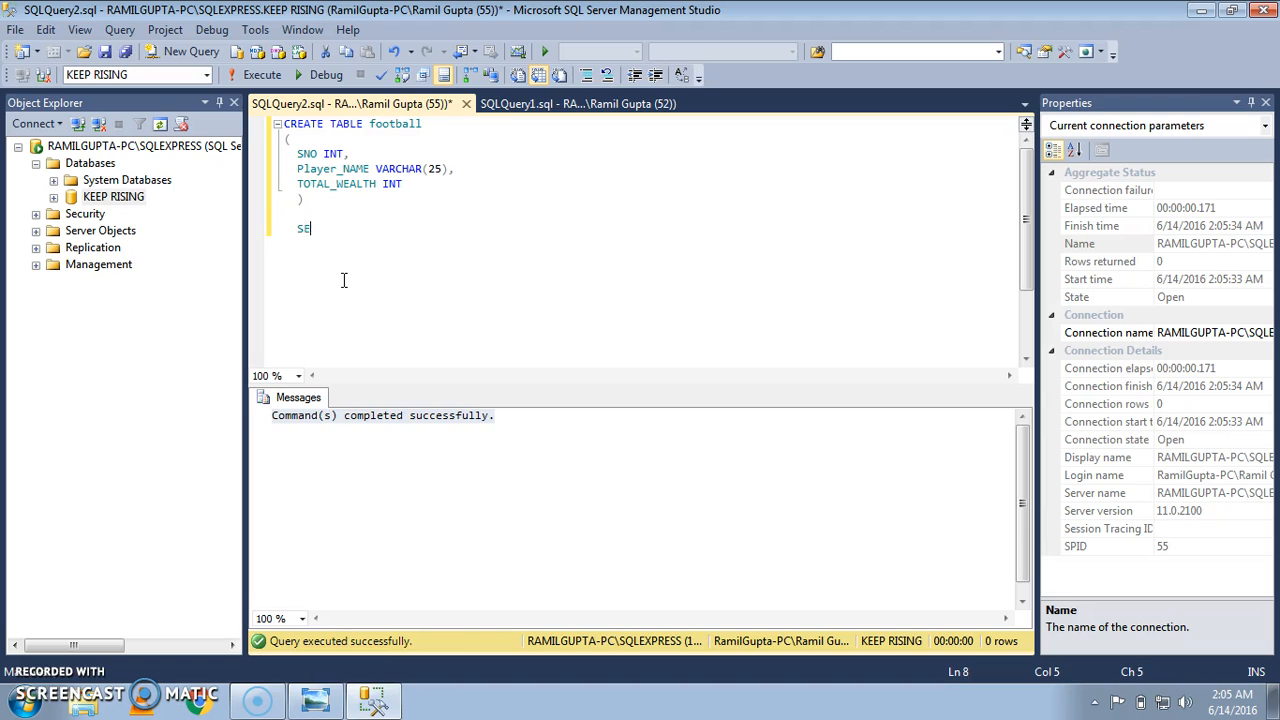
{"action": "type", "text": "LECT"}
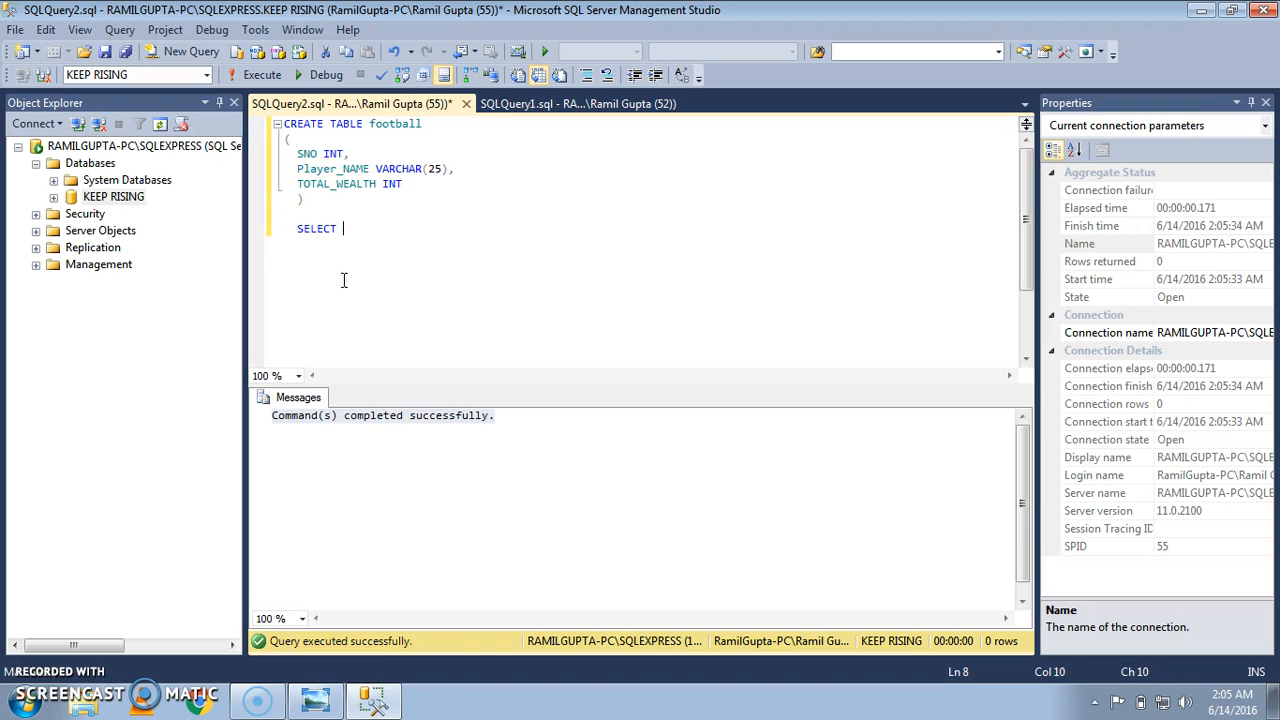
{"action": "type", "text": "*"}
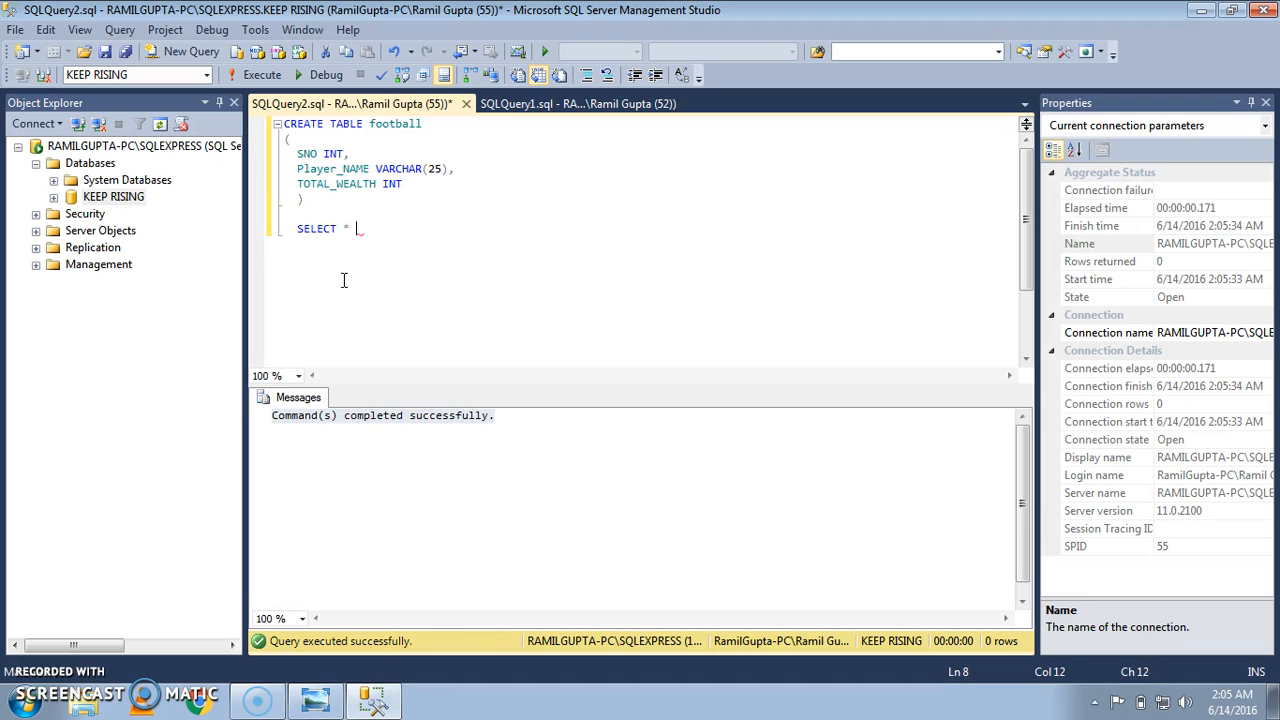
{"action": "type", "text": "FROM"}
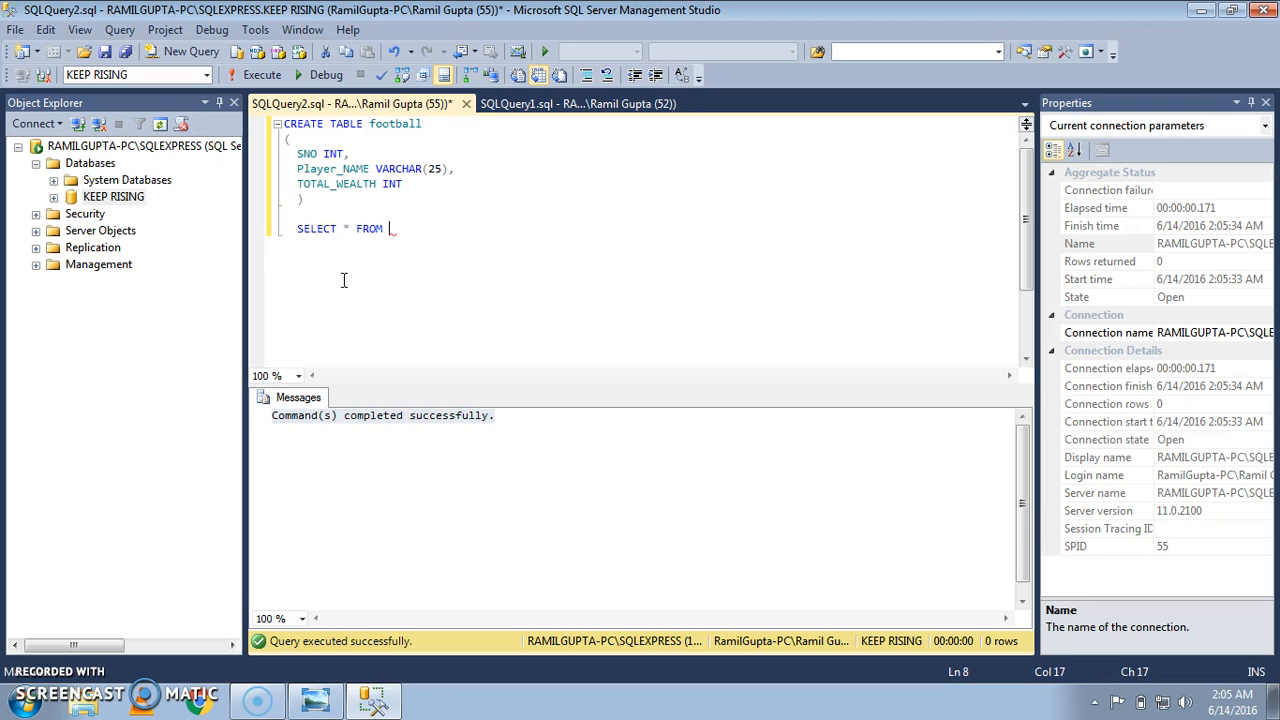
{"action": "type", "text": "fo"}
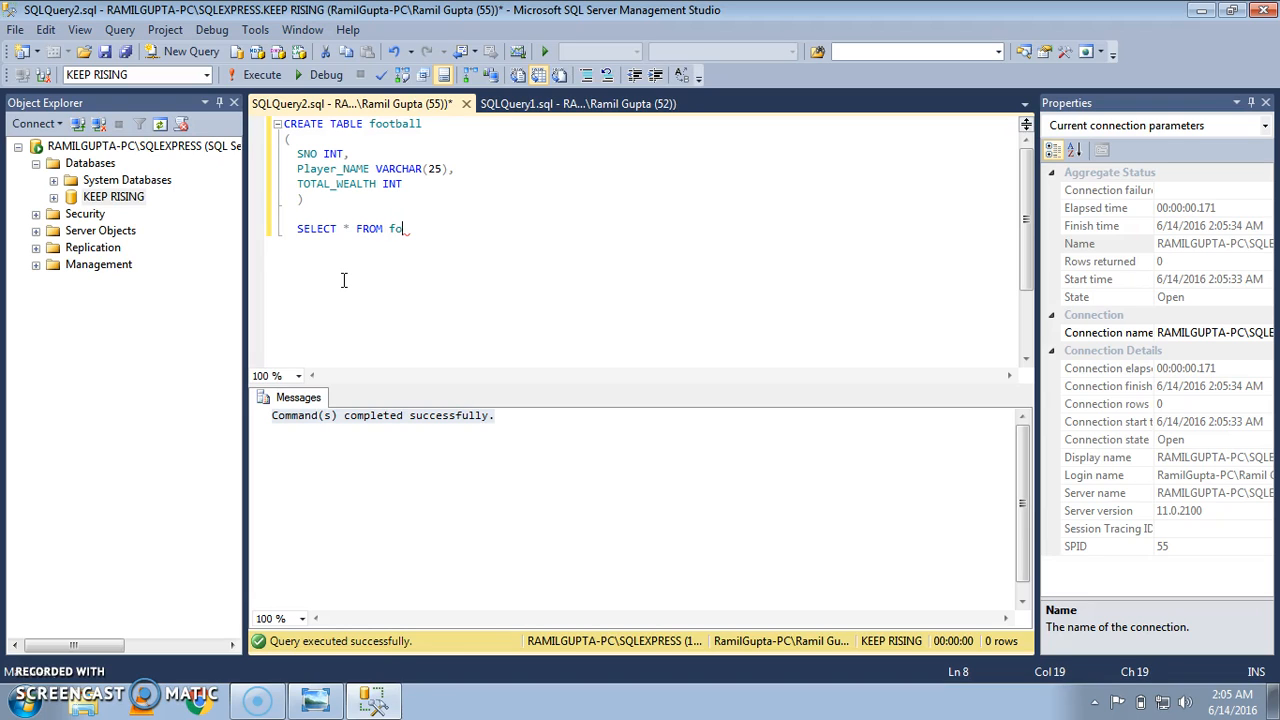
{"action": "type", "text": "otball"}
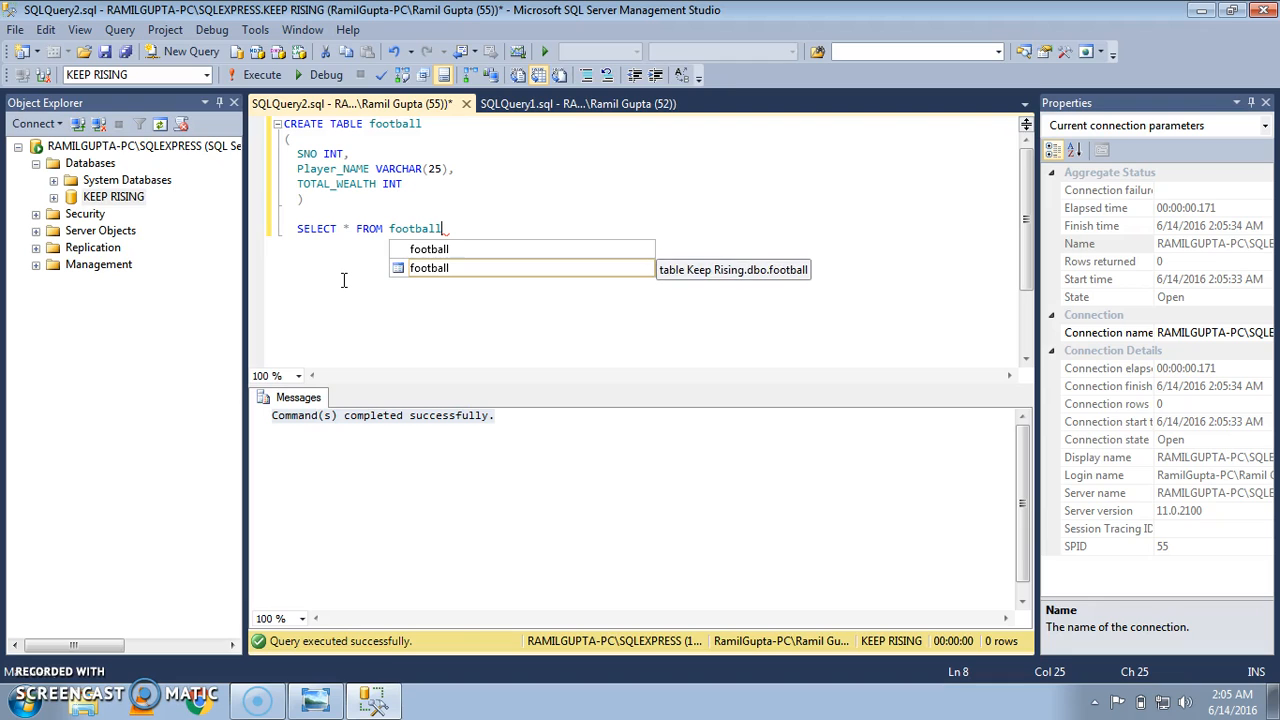
{"action": "left_click", "coordinate": [261, 74]}
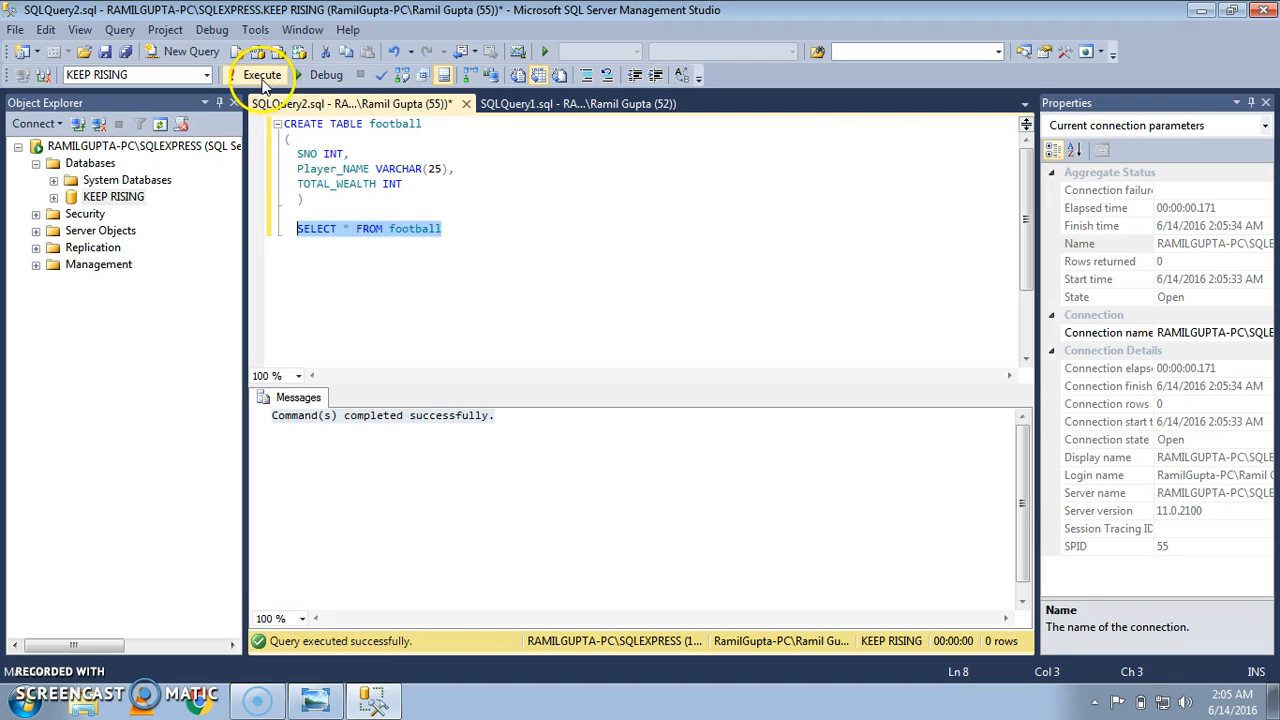
Step: Run the SELECT query to show football's empty SNO, Player_NAME, TOTAL_WEALTH result grid
{"action": "left_click", "coordinate": [261, 74]}
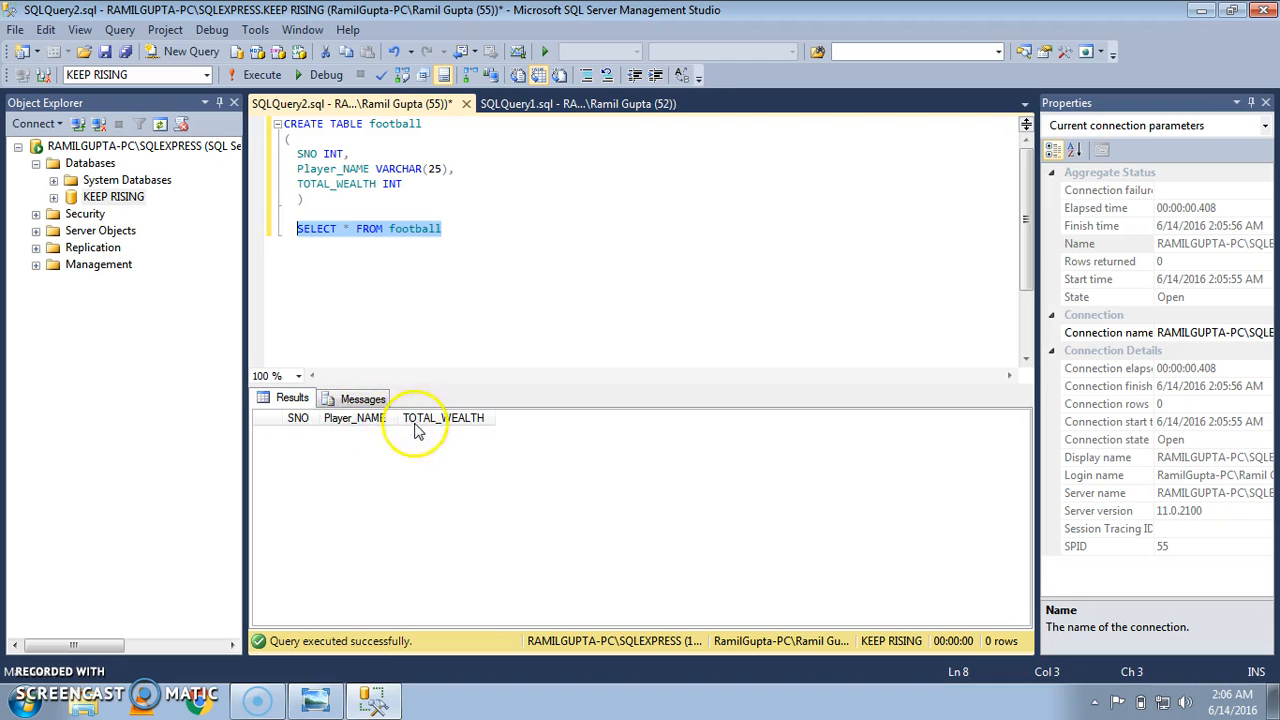
{"action": "mouse_move", "coordinate": [353, 417]}
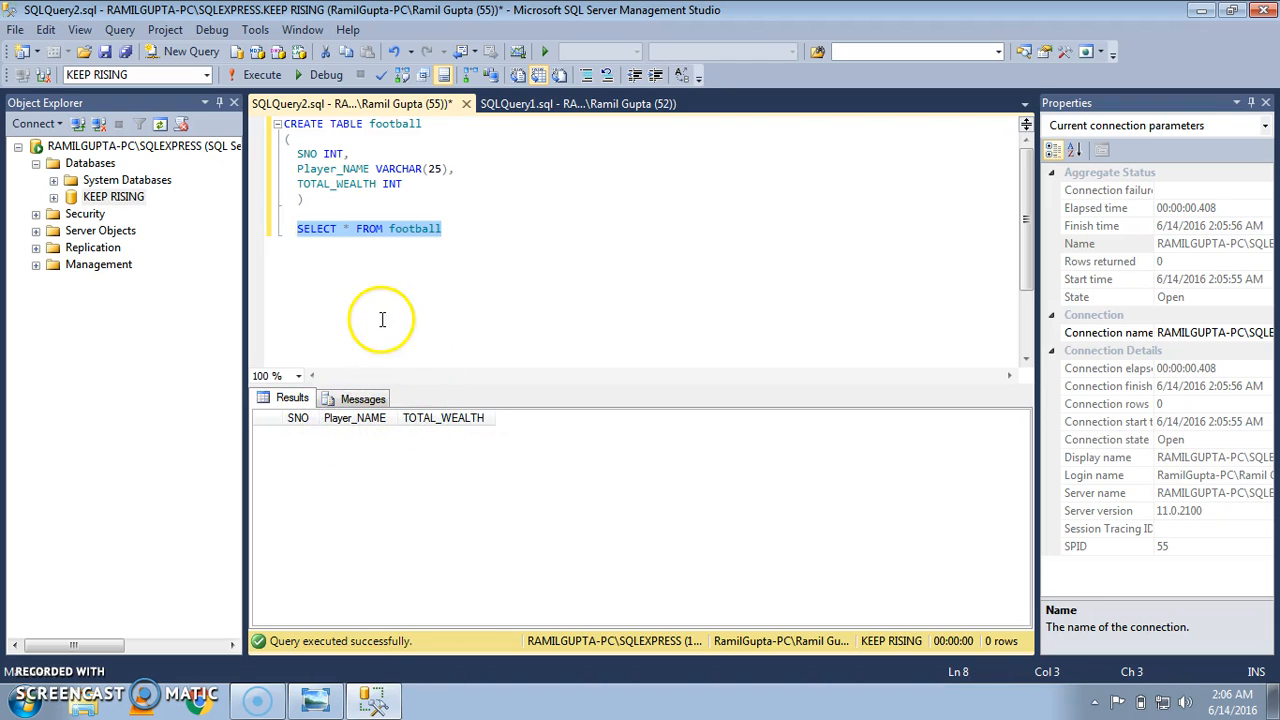
{"action": "mouse_move", "coordinate": [451, 233]}
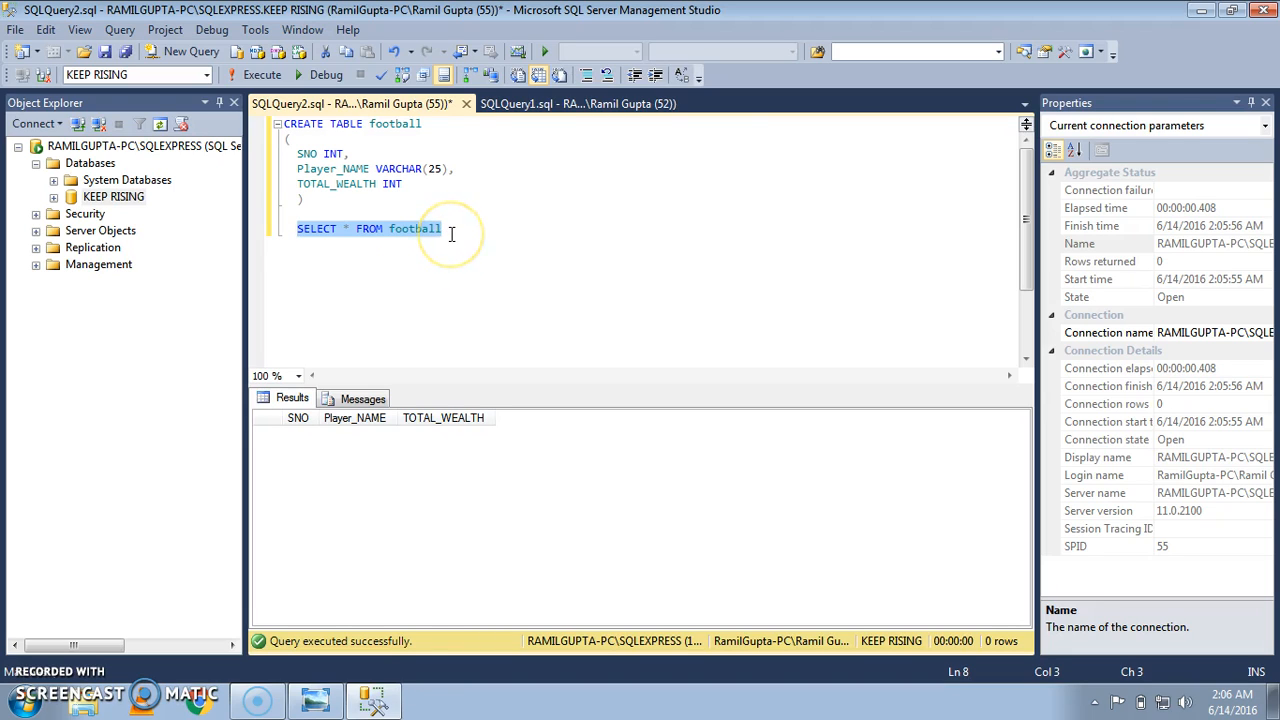